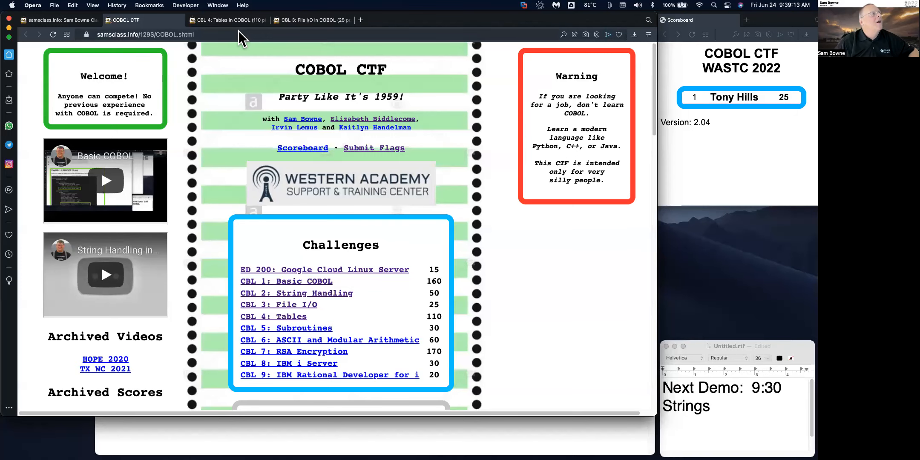
{"action": "mouse_move", "coordinate": [306, 19]}
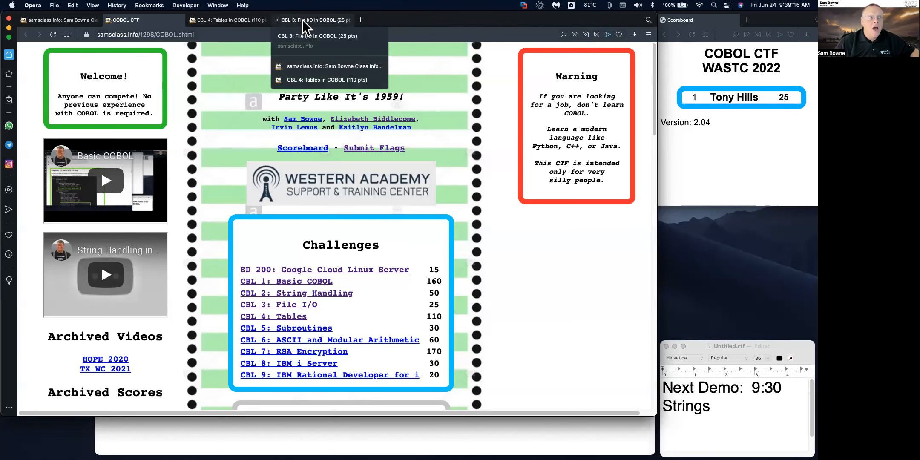
Switch to the CBL 3: File I/O in COBOL challenge tab.
{"action": "left_click", "coordinate": [313, 20]}
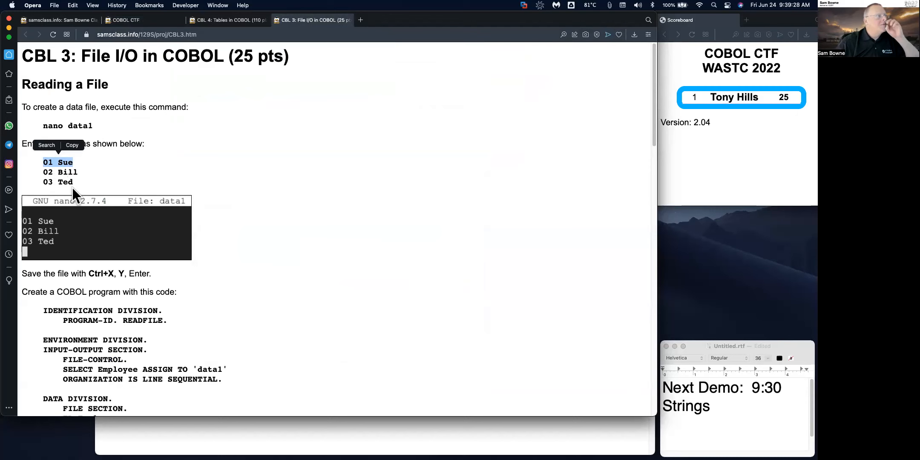
{"action": "scroll", "scroll_direction": "down", "scroll_amount": 3}
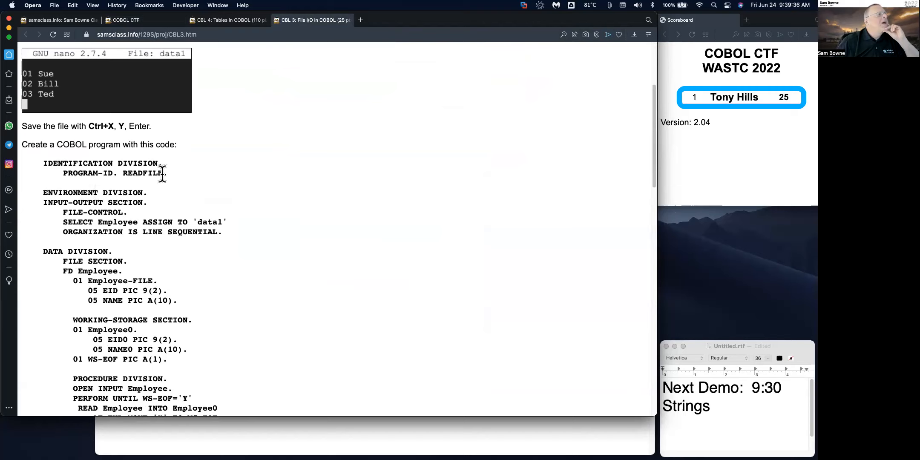
{"action": "double_click", "coordinate": [65, 203]}
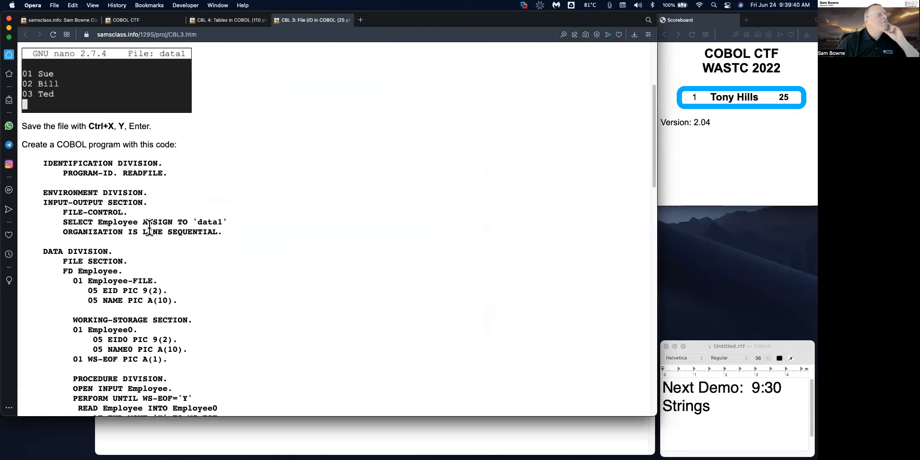
{"action": "mouse_move", "coordinate": [205, 246]}
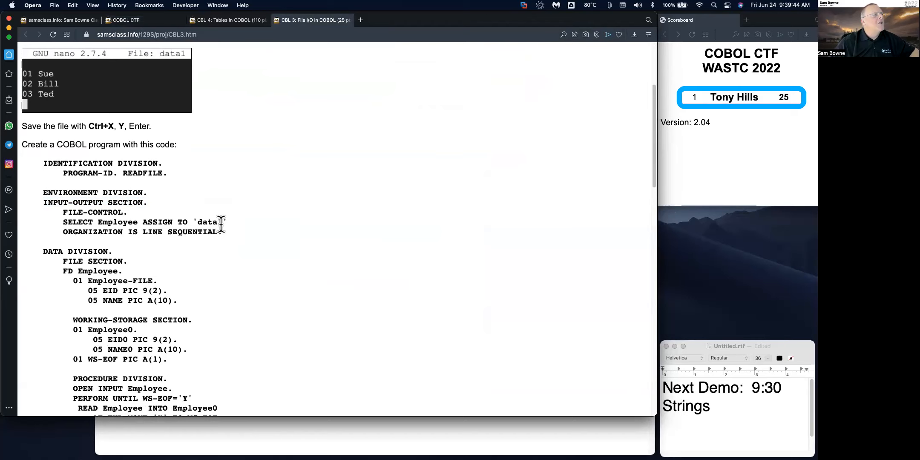
{"action": "mouse_move", "coordinate": [227, 221]}
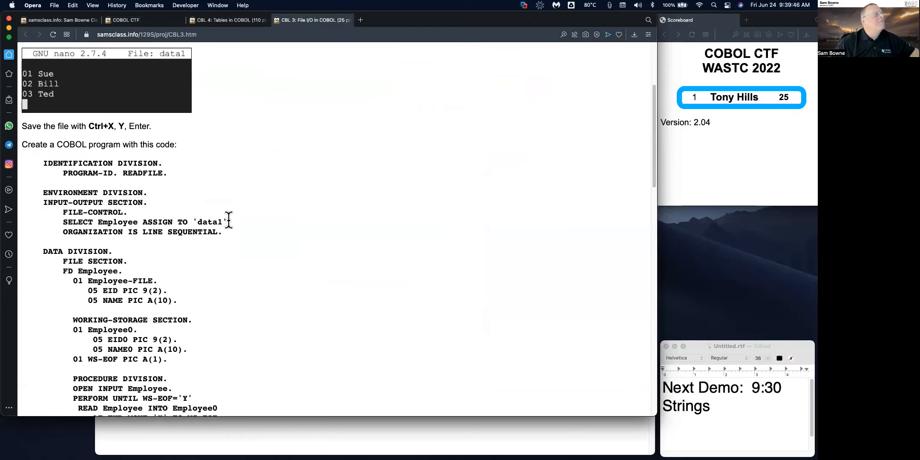
{"action": "scroll", "scroll_direction": "down", "scroll_amount": 3}
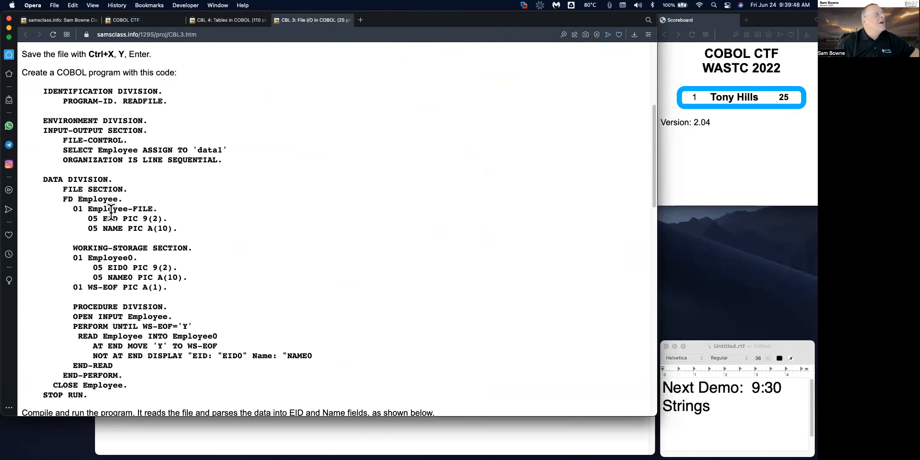
{"action": "mouse_move", "coordinate": [104, 219]}
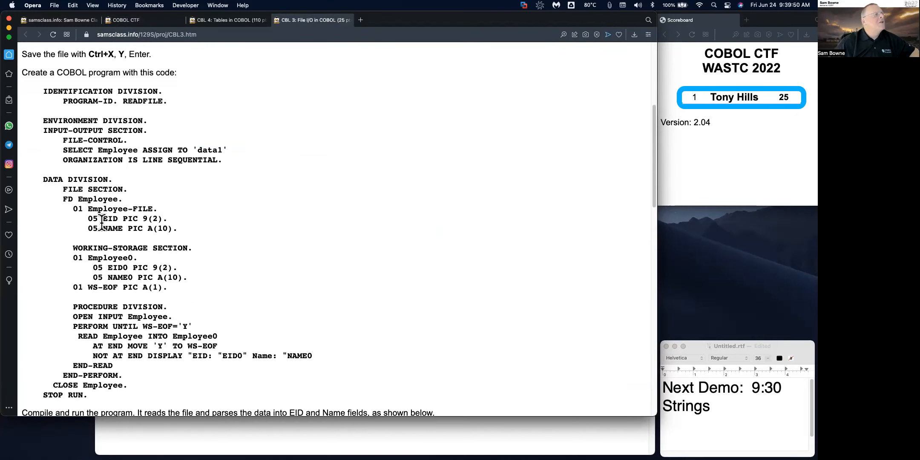
{"action": "double_click", "coordinate": [110, 219]}
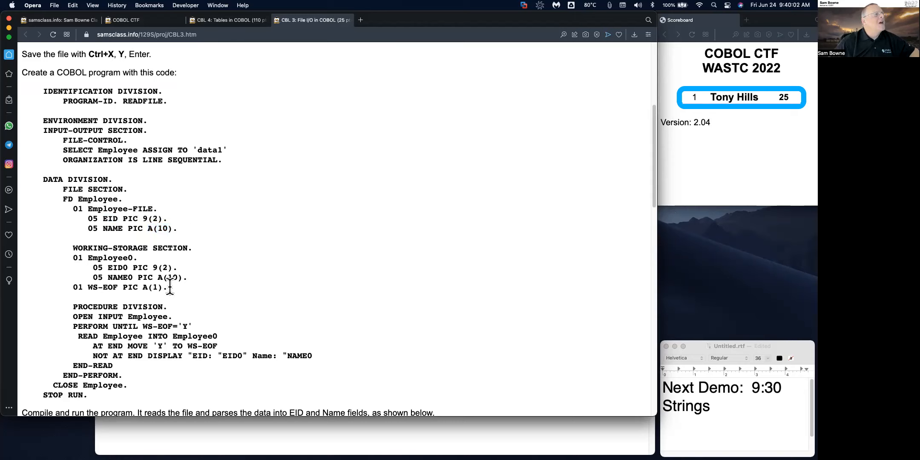
{"action": "scroll", "scroll_direction": "down", "scroll_amount": 3}
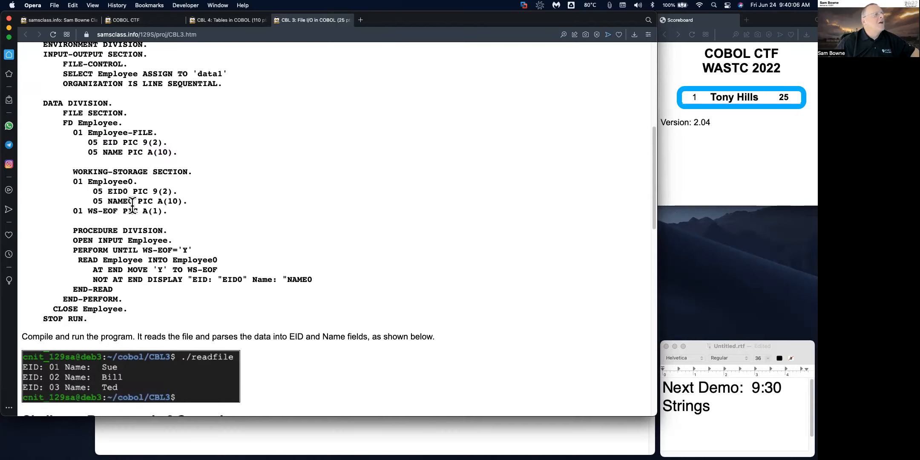
{"action": "mouse_move", "coordinate": [97, 241]}
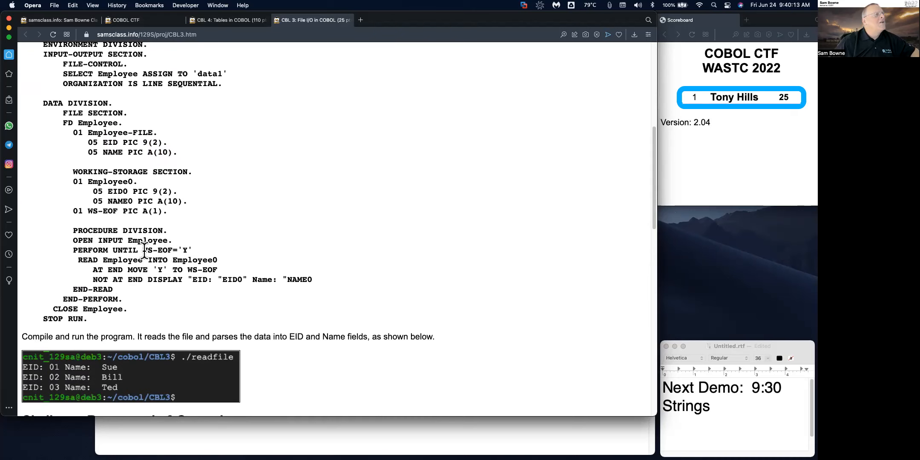
{"action": "double_click", "coordinate": [167, 250]}
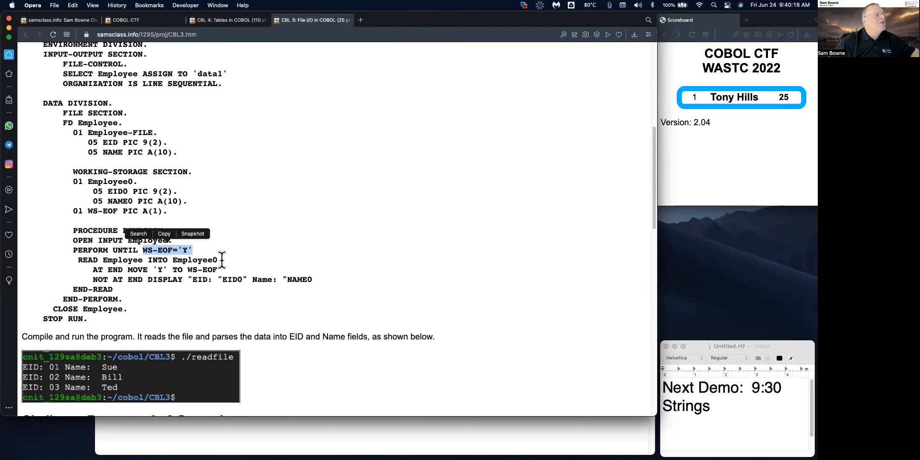
{"action": "mouse_move", "coordinate": [156, 280]}
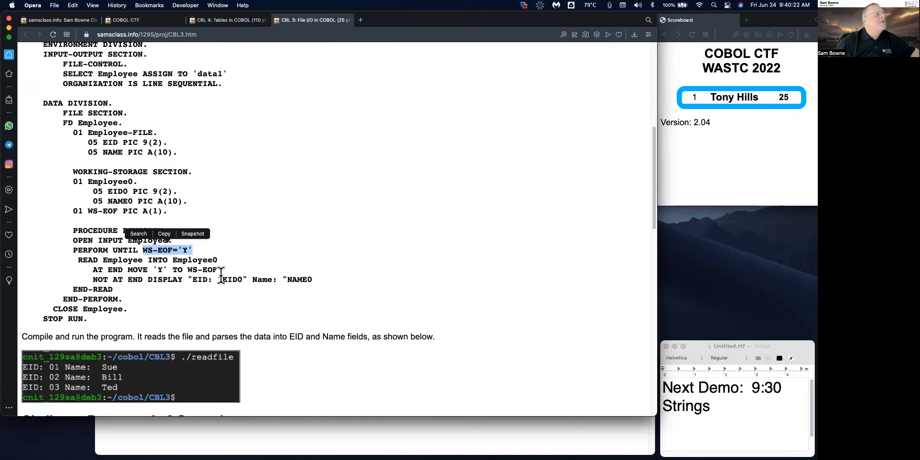
{"action": "mouse_move", "coordinate": [220, 271]}
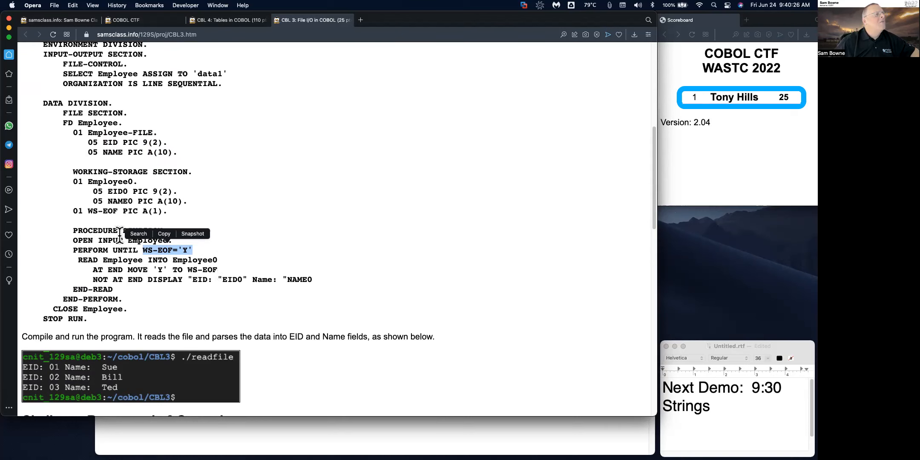
{"action": "mouse_move", "coordinate": [214, 268]}
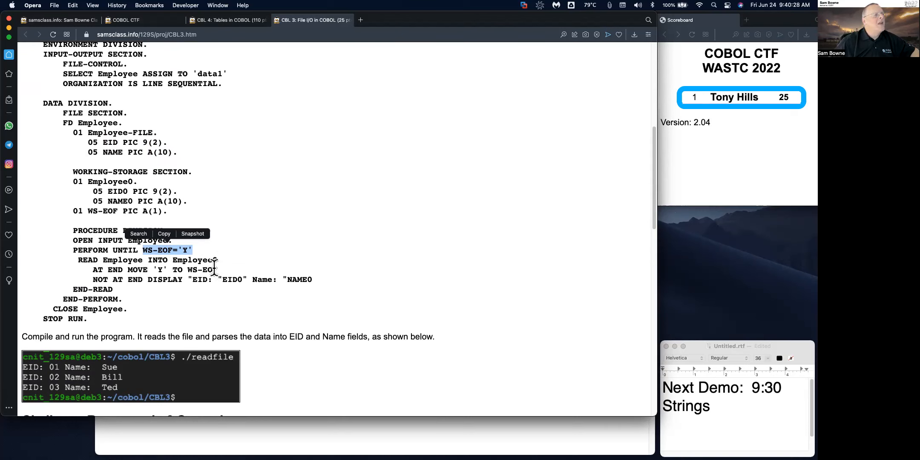
{"action": "mouse_move", "coordinate": [221, 304]}
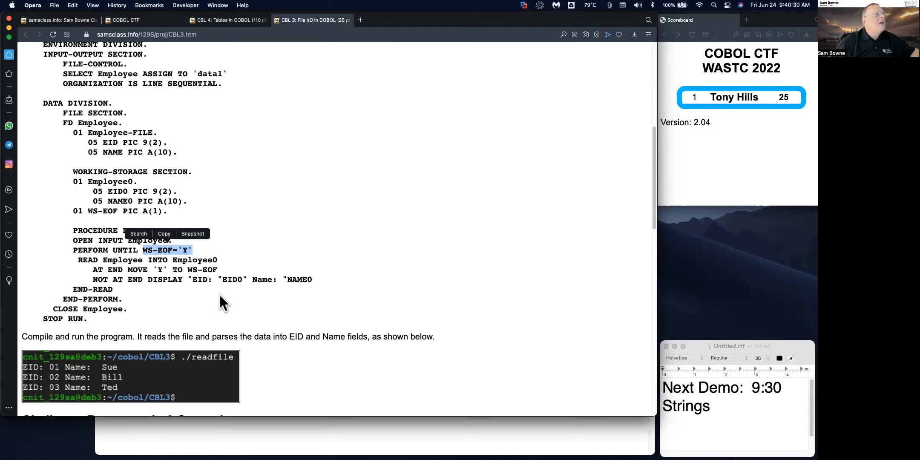
{"action": "mouse_move", "coordinate": [144, 278]}
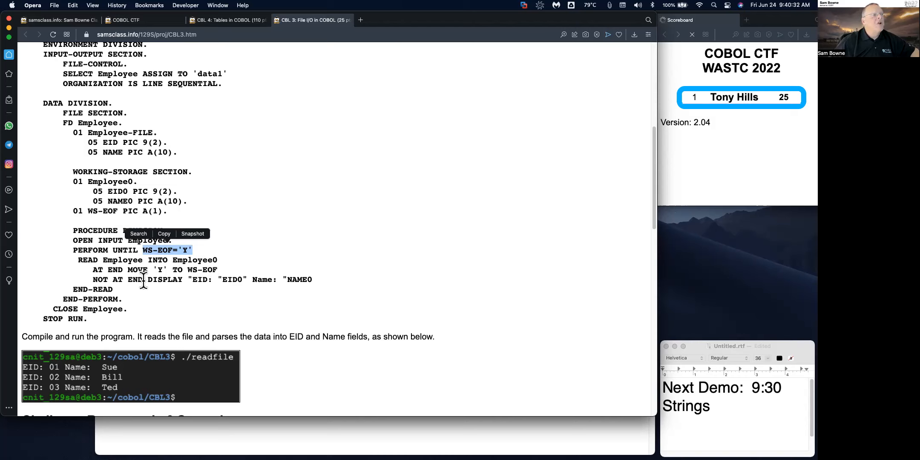
{"action": "mouse_move", "coordinate": [295, 280]}
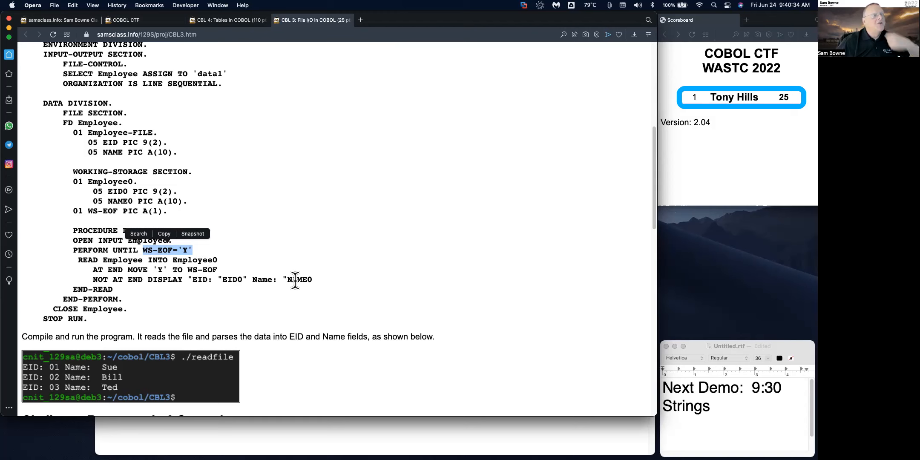
{"action": "scroll", "scroll_direction": "up", "scroll_amount": 3}
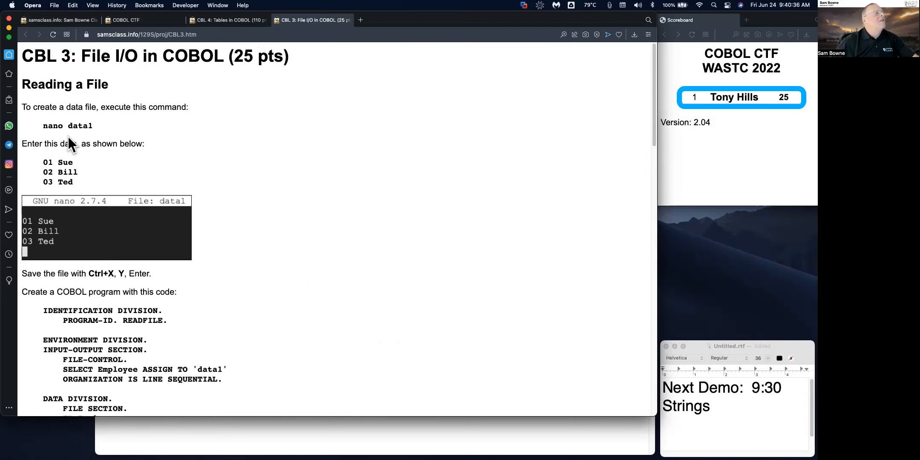
Copy the records 01 Sue, 02 Bill, 03 Ted into a new data1 file with nano and save it.
{"action": "left_click_drag", "start_coordinate": [44, 162], "coordinate": [77, 172]}
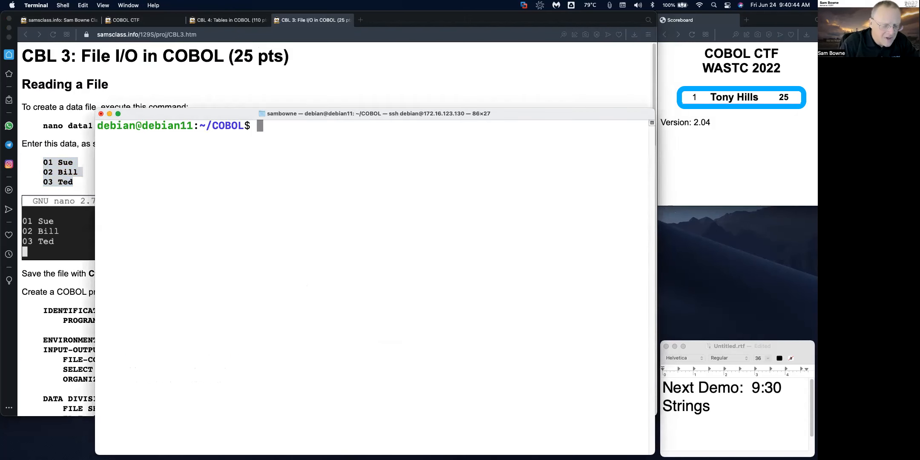
{"action": "type", "text": "nano data"}
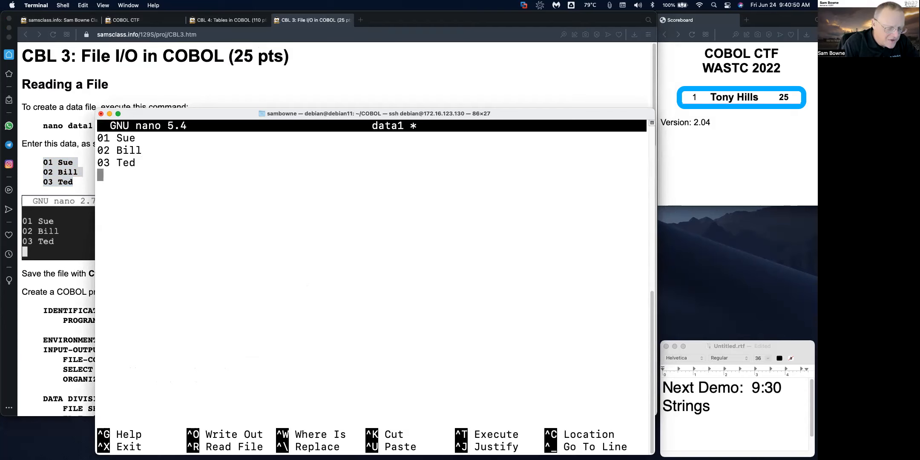
{"action": "key", "text": "ctrl+x"}
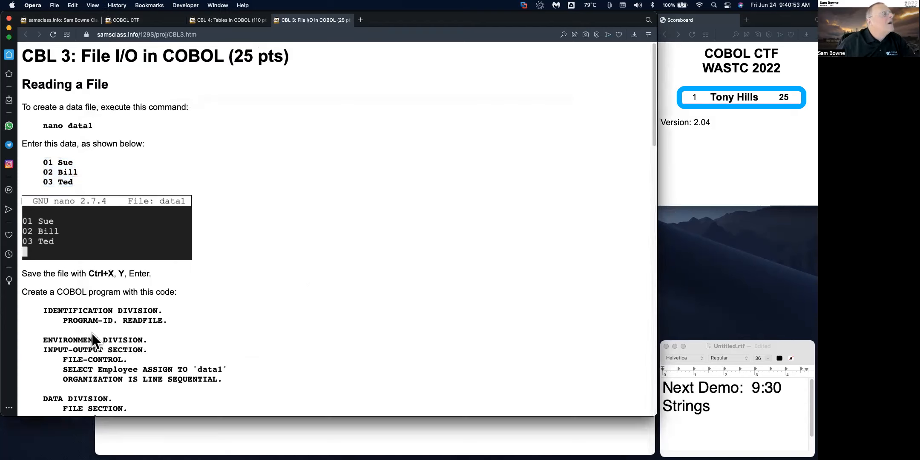
Select the whole READFILE program listing from IDENTIFICATION DIVISION to STOP RUN.
{"action": "scroll", "scroll_direction": "down", "scroll_amount": 3}
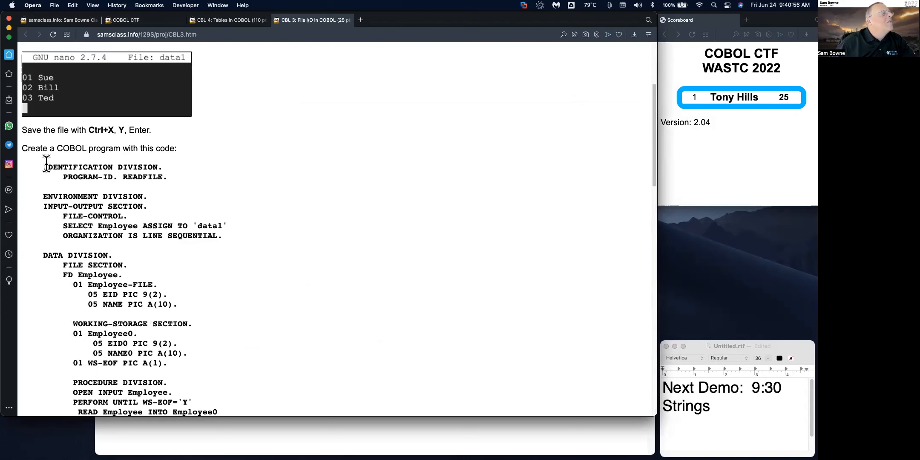
{"action": "left_click_drag", "start_coordinate": [46, 167], "coordinate": [202, 411]}
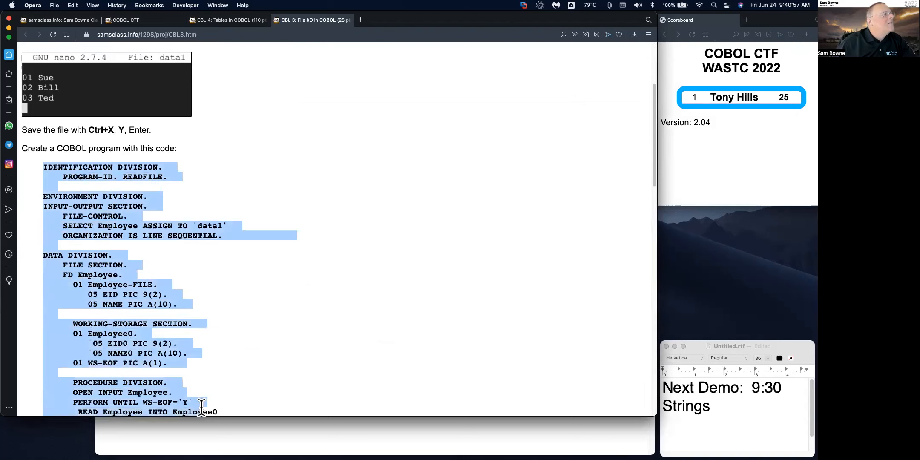
{"action": "scroll", "scroll_direction": "down", "scroll_amount": 3}
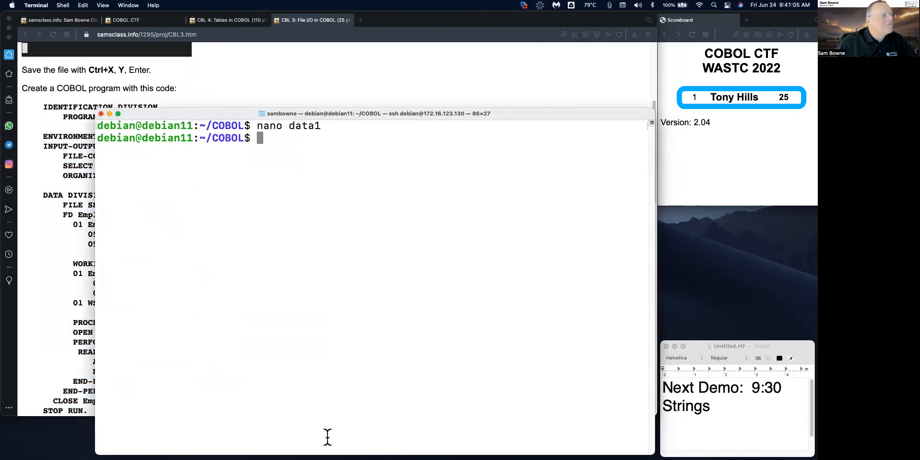
Save the copied program as readfile.cbl with nano.
{"action": "type", "text": "nano rea"}
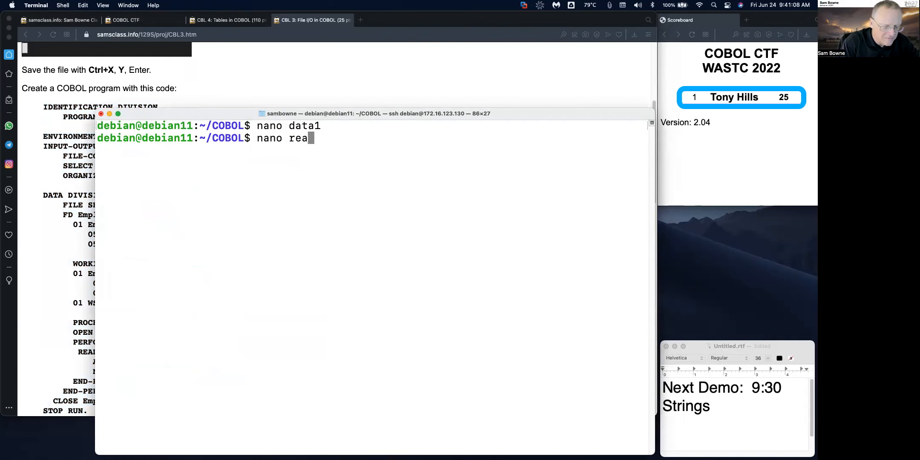
{"action": "type", "text": "dfile.cbl"}
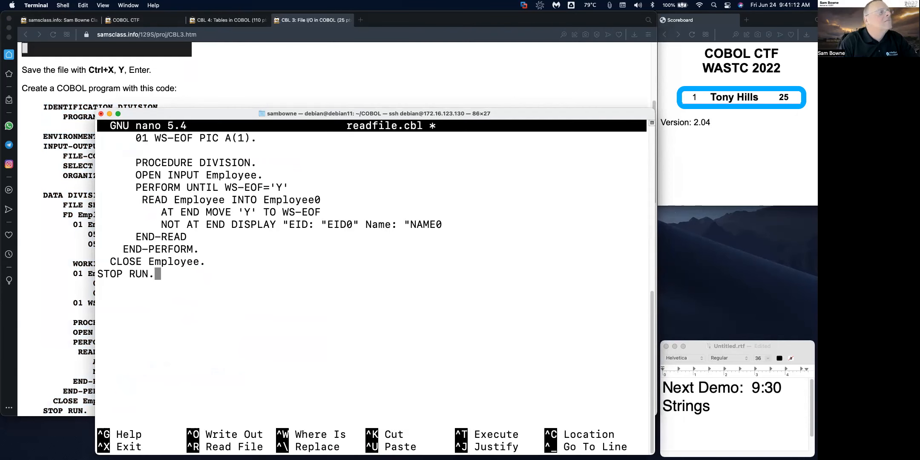
{"action": "key", "text": "ctrl+x"}
{"action": "type", "text": "clear"}
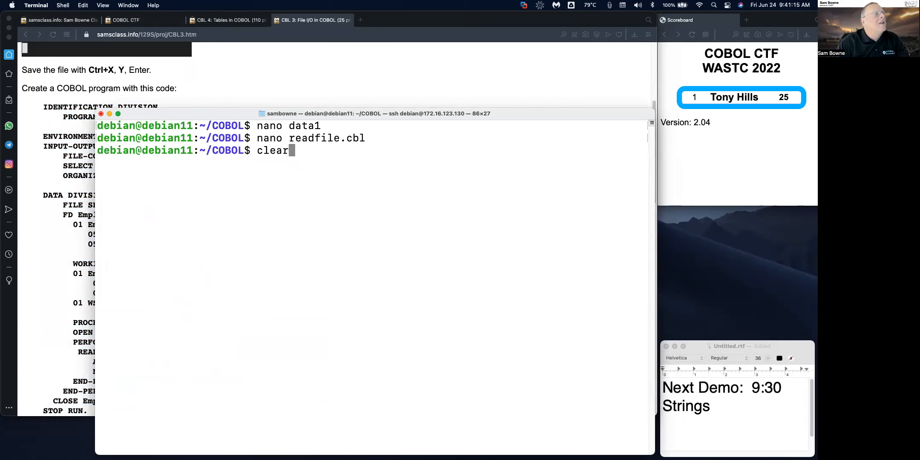
Compile readfile.cbl with cobc -free -x -o readfile and run ./readfile.
{"action": "type", "text": "cobc -free -x -o waldo waldo.cbl"}
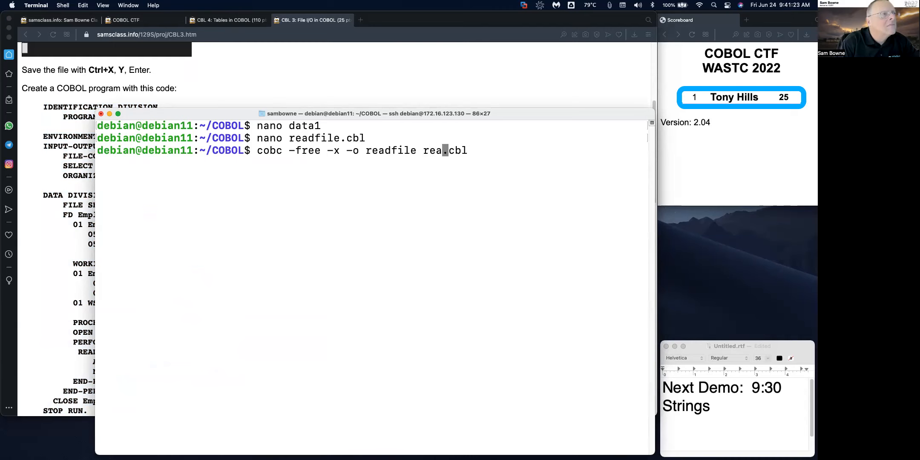
{"action": "key", "text": "Return"}
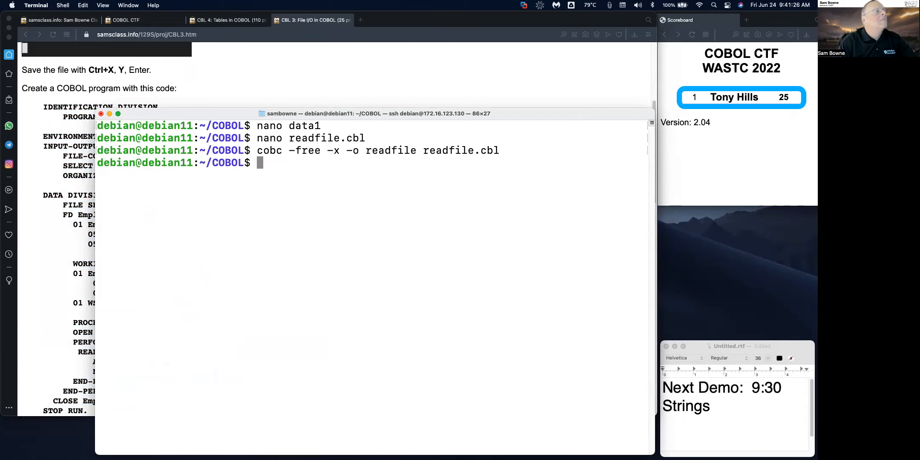
{"action": "type", "text": "./"}
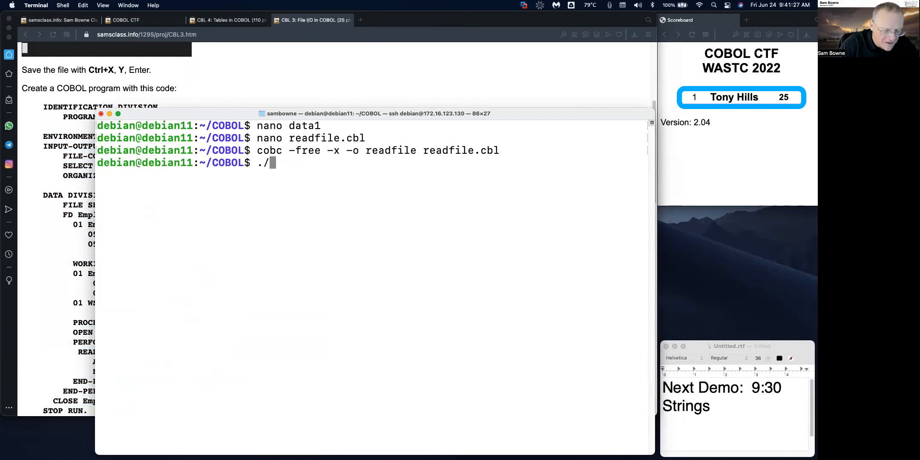
{"action": "type", "text": "readfile"}
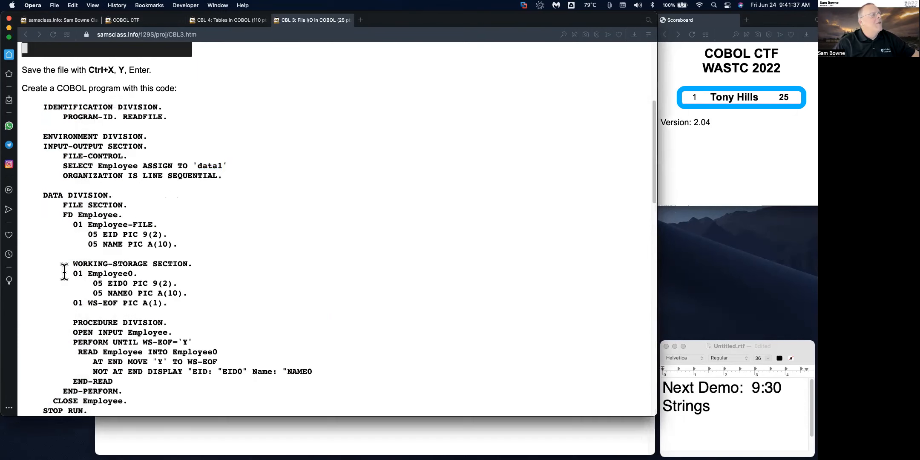
Open the chal2.php 3-second challenge link in a new tab.
{"action": "scroll", "scroll_direction": "down", "scroll_amount": 3}
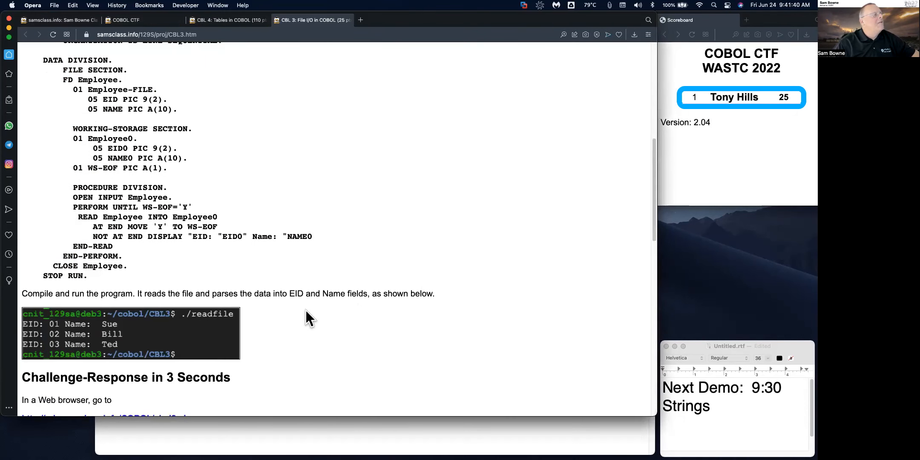
{"action": "scroll", "scroll_direction": "down", "scroll_amount": 3}
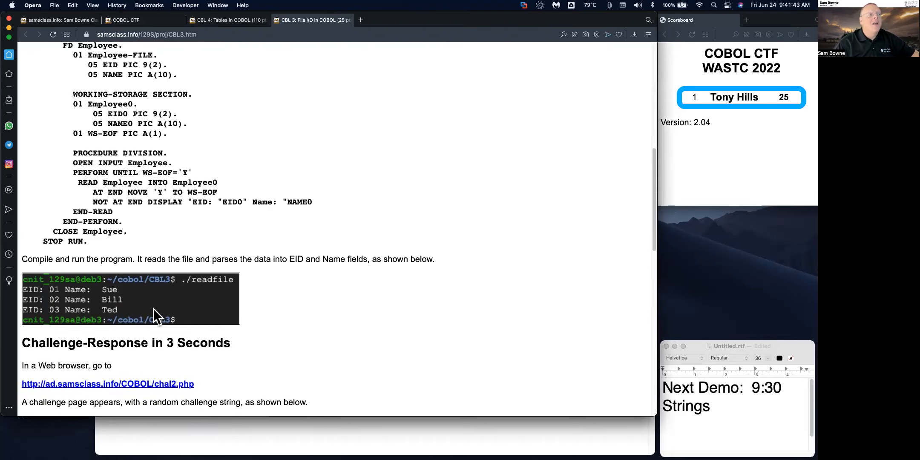
{"action": "scroll", "scroll_direction": "down", "scroll_amount": 3}
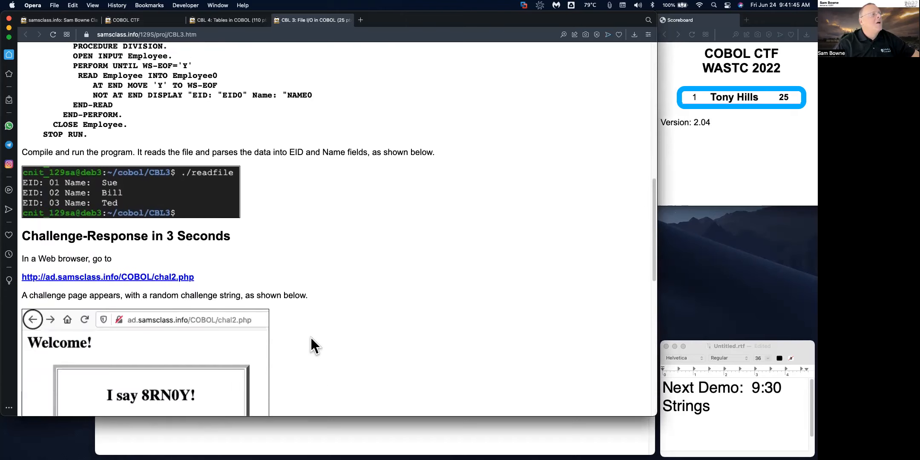
{"action": "scroll", "scroll_direction": "down", "scroll_amount": 3}
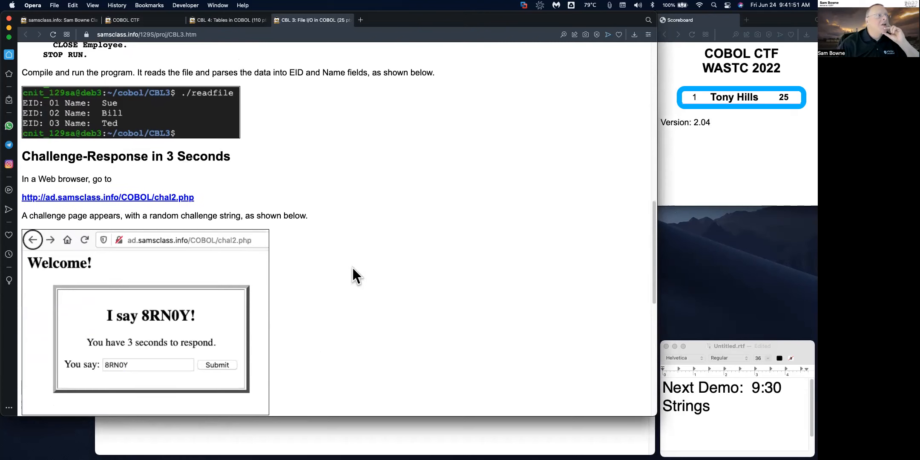
{"action": "right_click", "coordinate": [108, 196]}
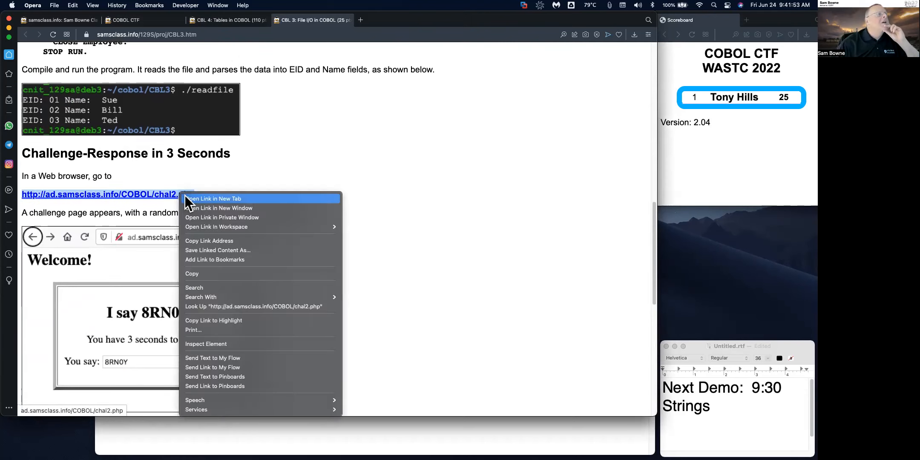
{"action": "left_click", "coordinate": [213, 198]}
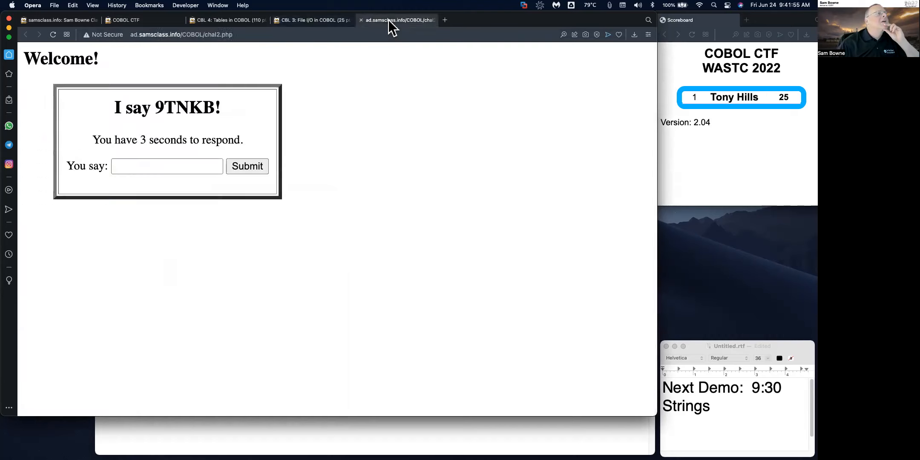
Answer the challenge with 9TNKB, get denied over the User-Agent, and go back to the form.
{"action": "double_click", "coordinate": [186, 108]}
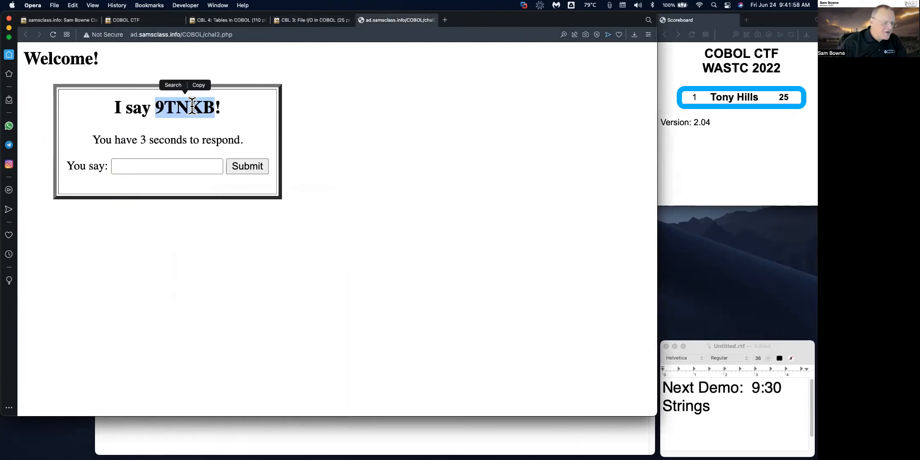
{"action": "type", "text": "9TNKB"}
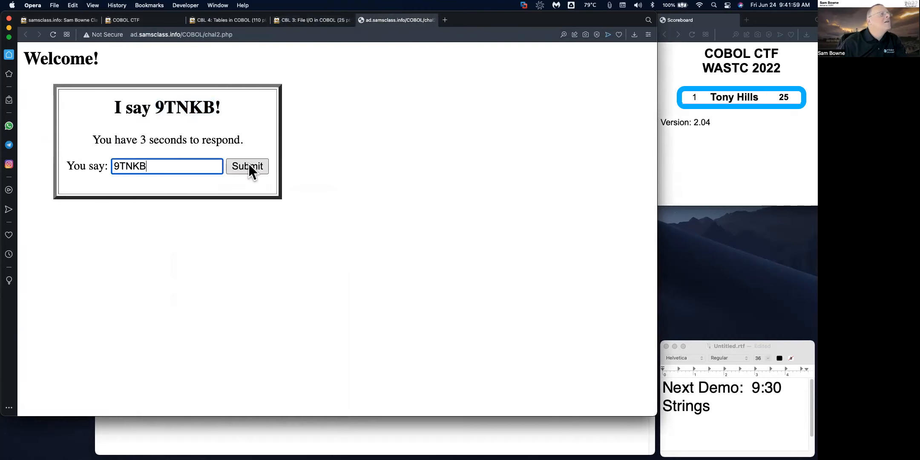
{"action": "left_click", "coordinate": [247, 166]}
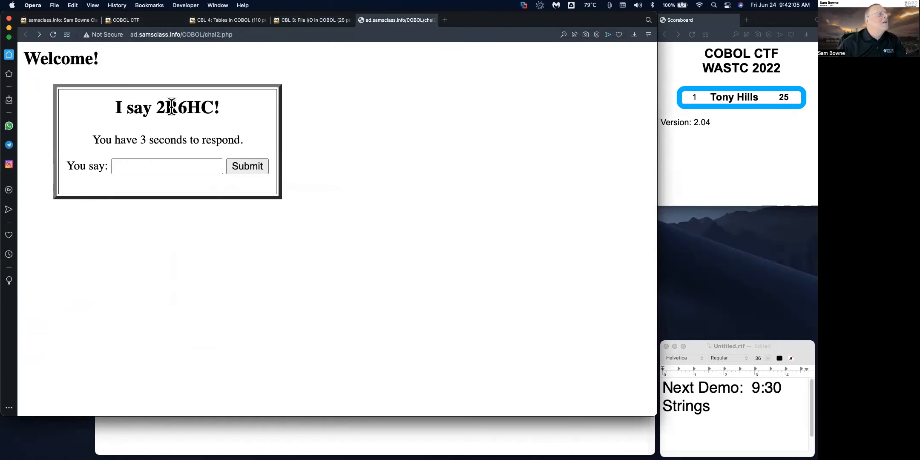
{"action": "left_click", "coordinate": [167, 165]}
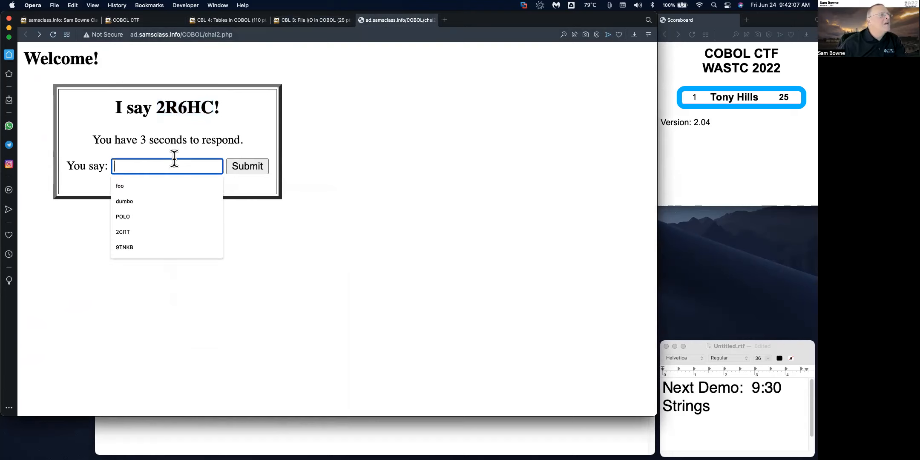
{"action": "left_click", "coordinate": [247, 166]}
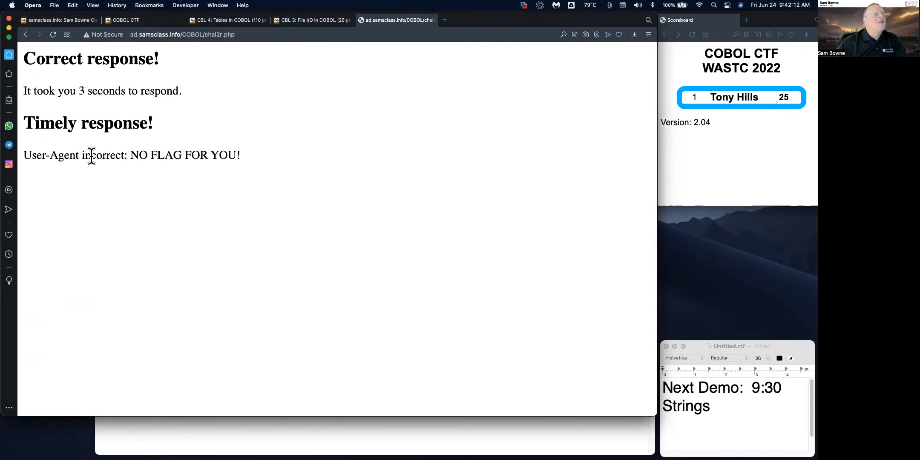
{"action": "left_click", "coordinate": [52, 34]}
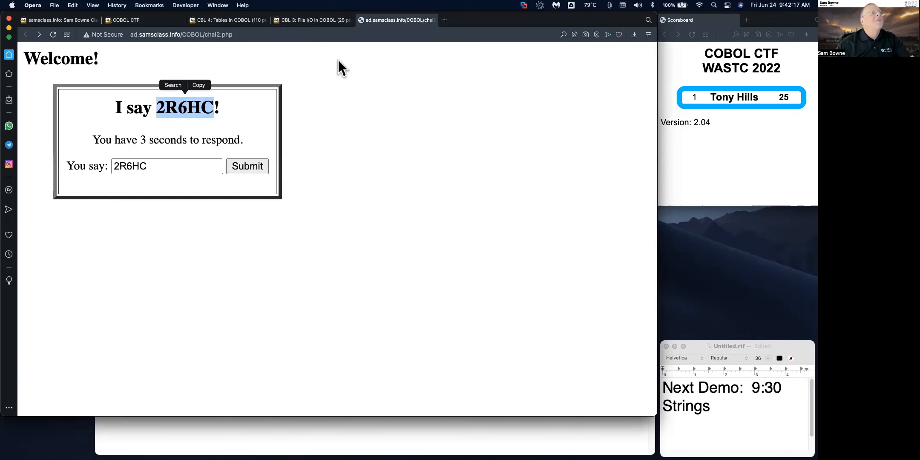
Return to the CBL 3 page and scroll to the Flag CBL 3.1 task.
{"action": "left_click", "coordinate": [311, 19]}
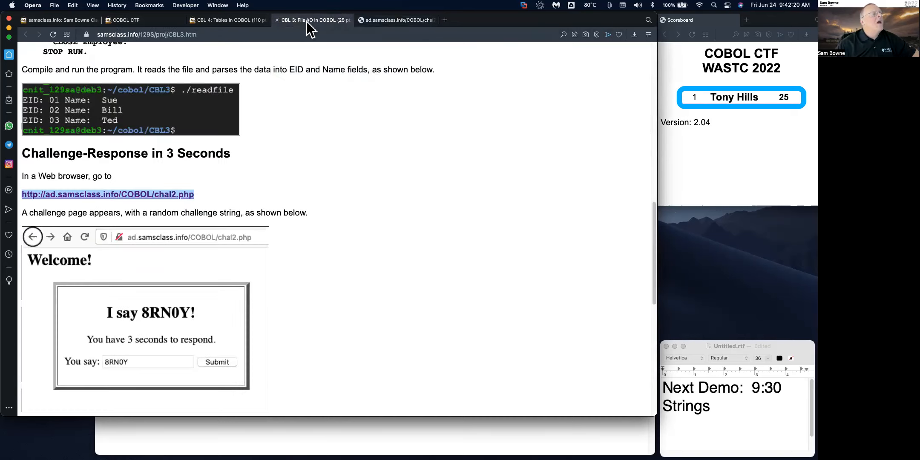
{"action": "scroll", "scroll_direction": "down", "scroll_amount": 3}
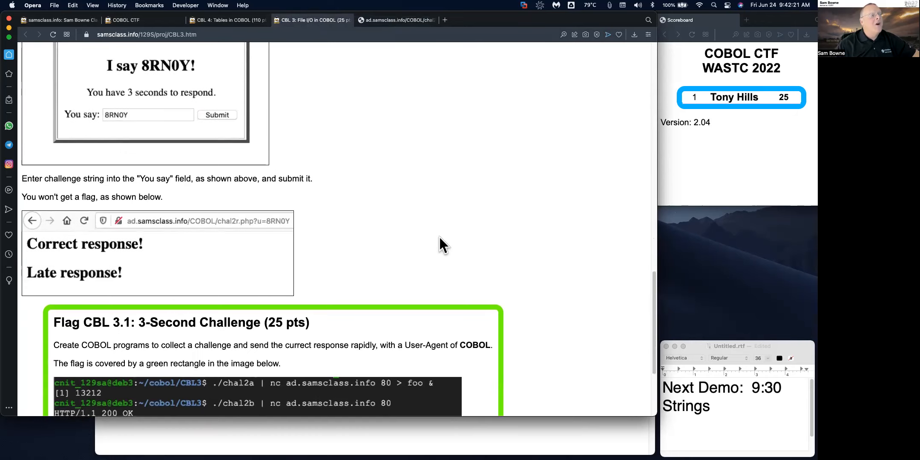
{"action": "scroll", "scroll_direction": "down", "scroll_amount": 3}
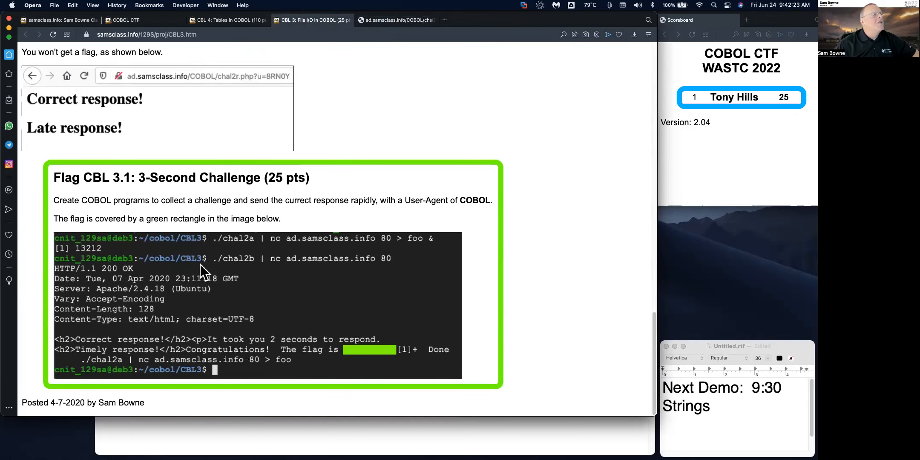
{"action": "mouse_move", "coordinate": [233, 260]}
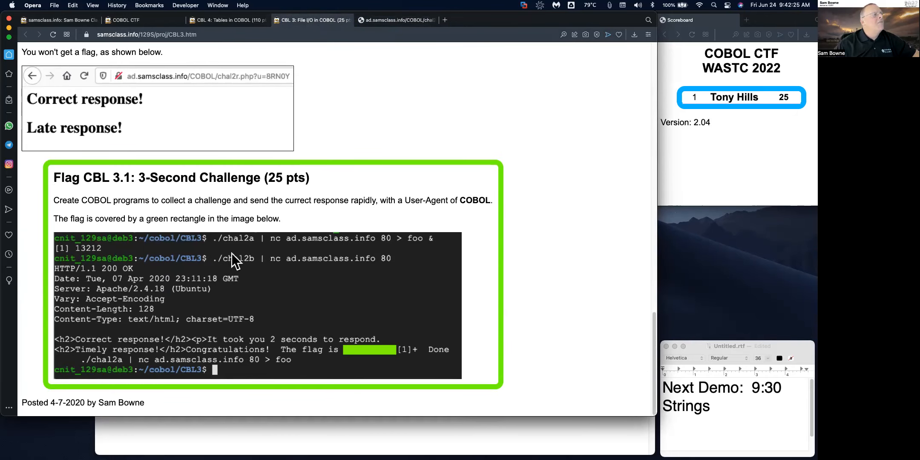
{"action": "mouse_move", "coordinate": [374, 252]}
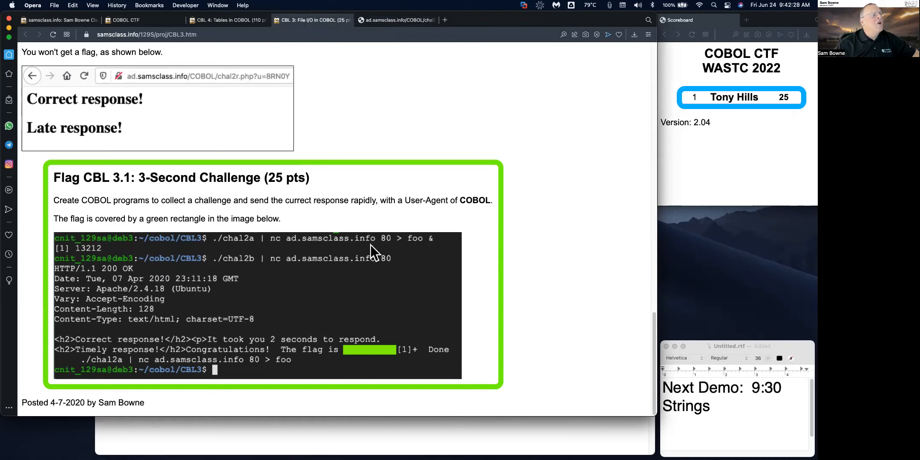
{"action": "mouse_move", "coordinate": [430, 256]}
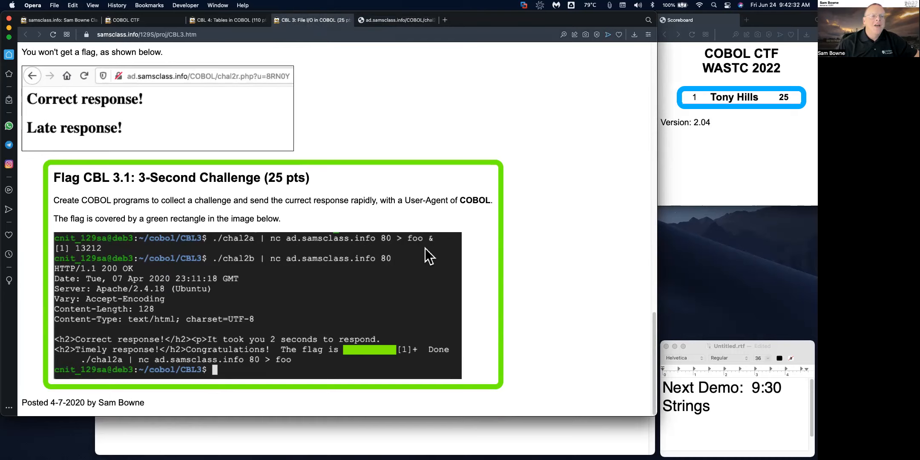
{"action": "mouse_move", "coordinate": [431, 252]}
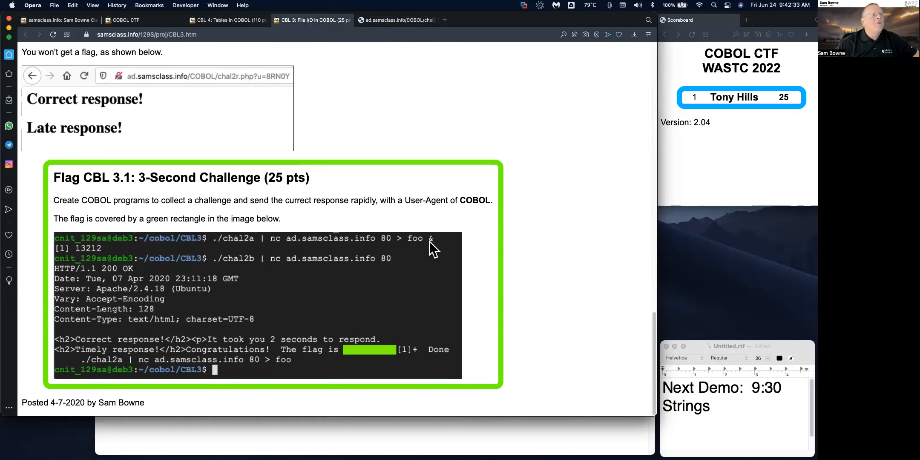
{"action": "mouse_move", "coordinate": [367, 258]}
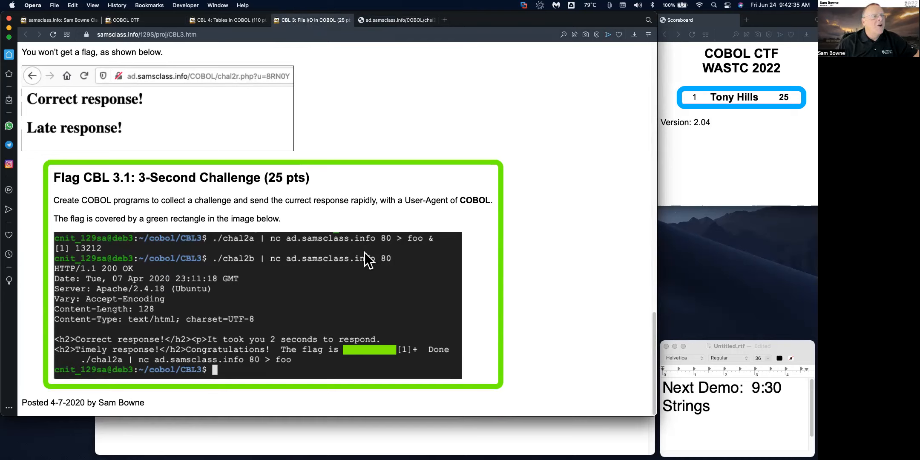
{"action": "mouse_move", "coordinate": [422, 248]}
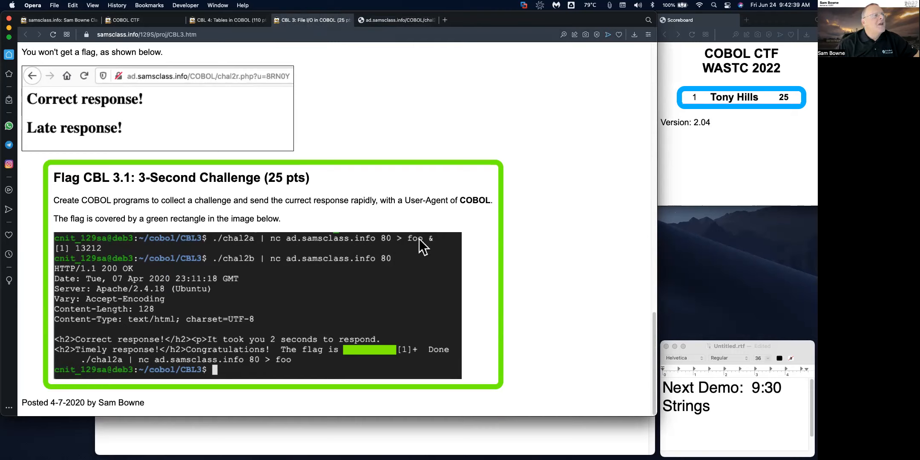
{"action": "mouse_move", "coordinate": [250, 271]}
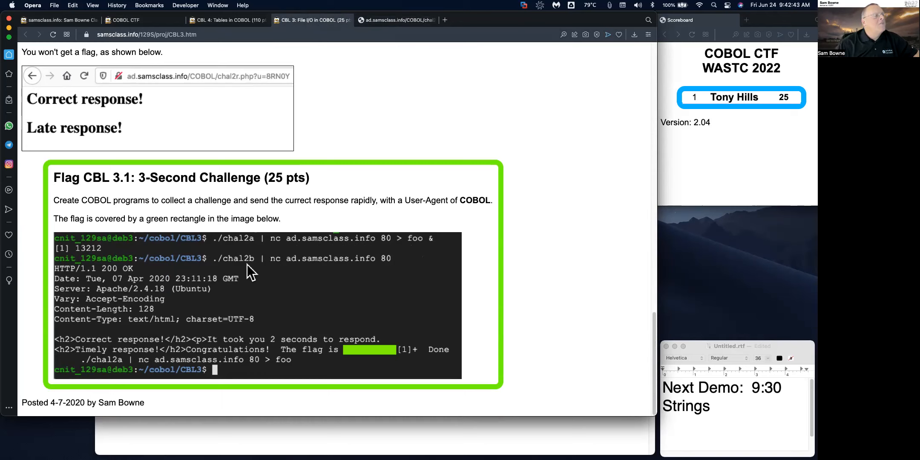
{"action": "mouse_move", "coordinate": [340, 264]}
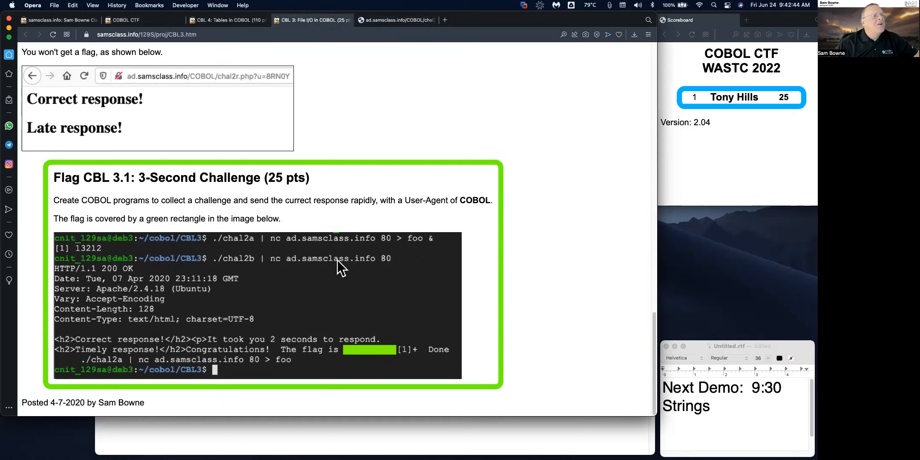
{"action": "mouse_move", "coordinate": [416, 252]}
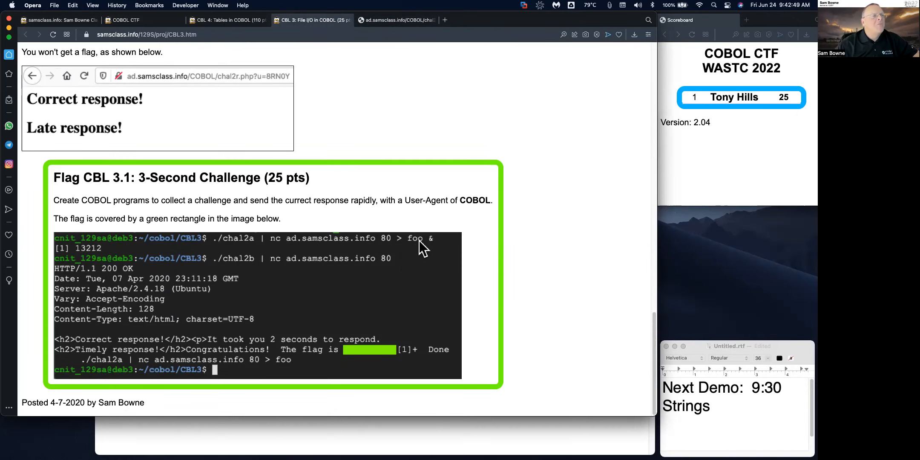
{"action": "mouse_move", "coordinate": [374, 265]}
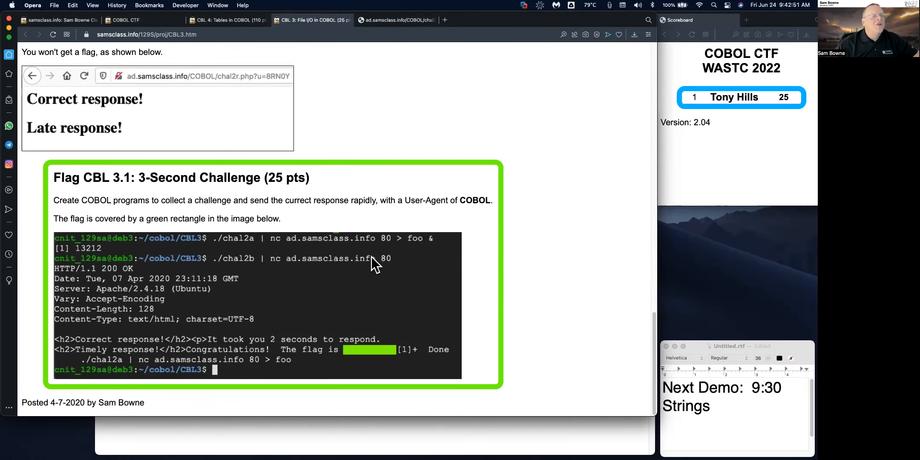
{"action": "mouse_move", "coordinate": [281, 346]}
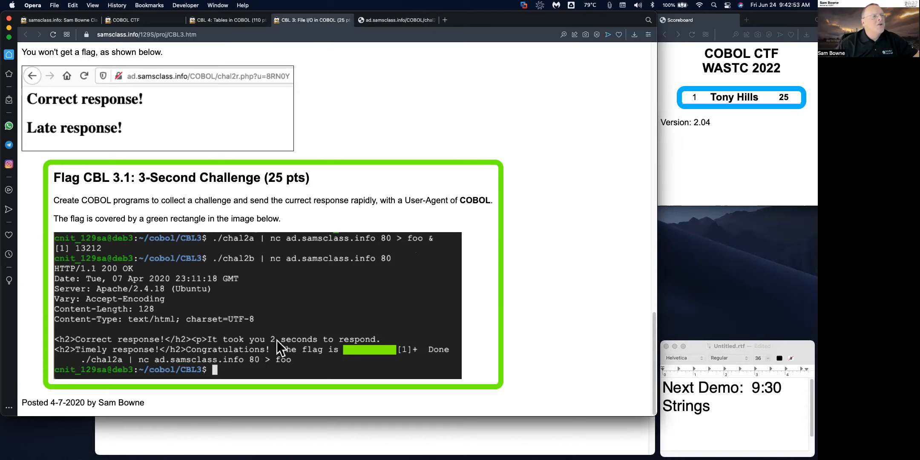
{"action": "mouse_move", "coordinate": [337, 362]}
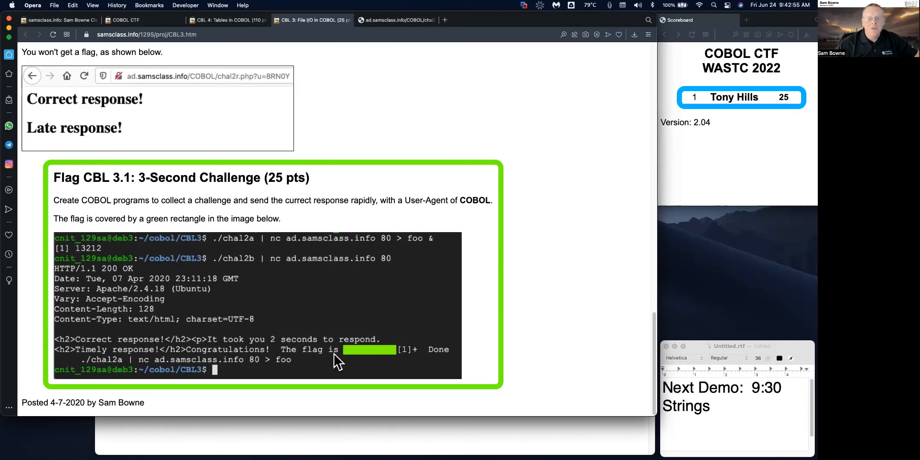
Scroll back to the File I/O introduction at the top of the CBL 3 page.
{"action": "scroll", "scroll_direction": "up", "scroll_amount": 3}
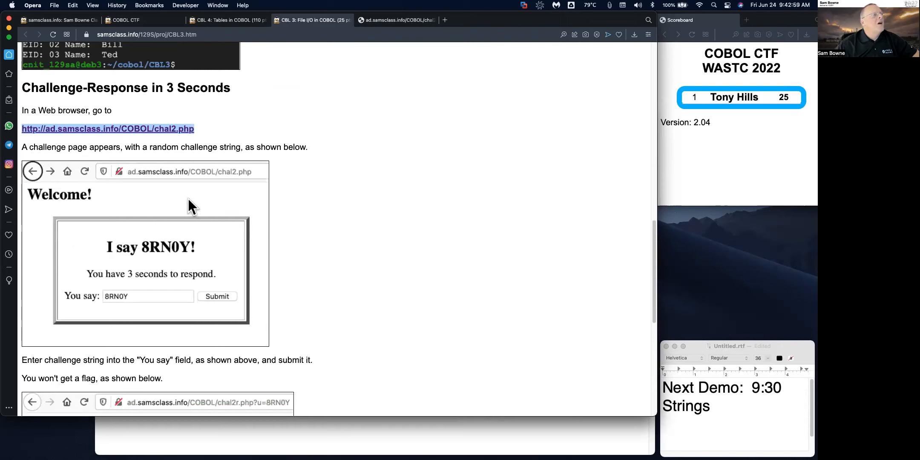
{"action": "mouse_move", "coordinate": [604, 314]}
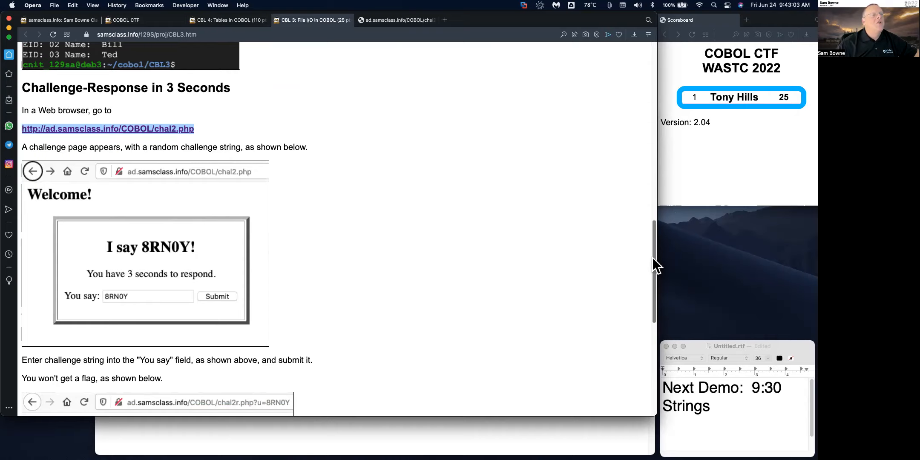
{"action": "left_click", "coordinate": [311, 20]}
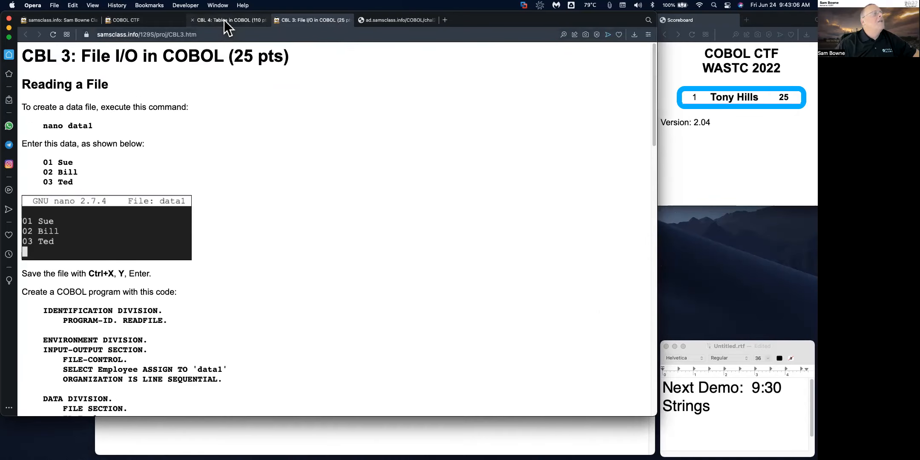
Switch to the CBL 4: Tables in COBOL tab and scroll to the Caesar cipher task.
{"action": "left_click", "coordinate": [228, 20]}
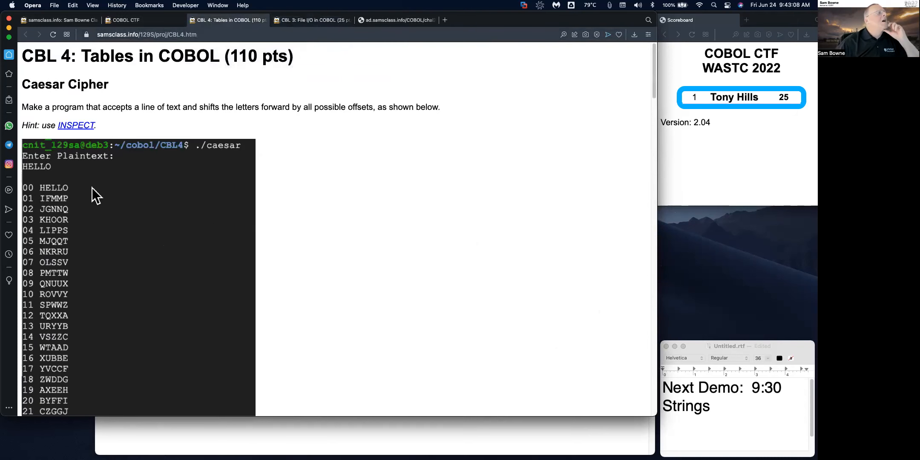
{"action": "mouse_move", "coordinate": [192, 104]}
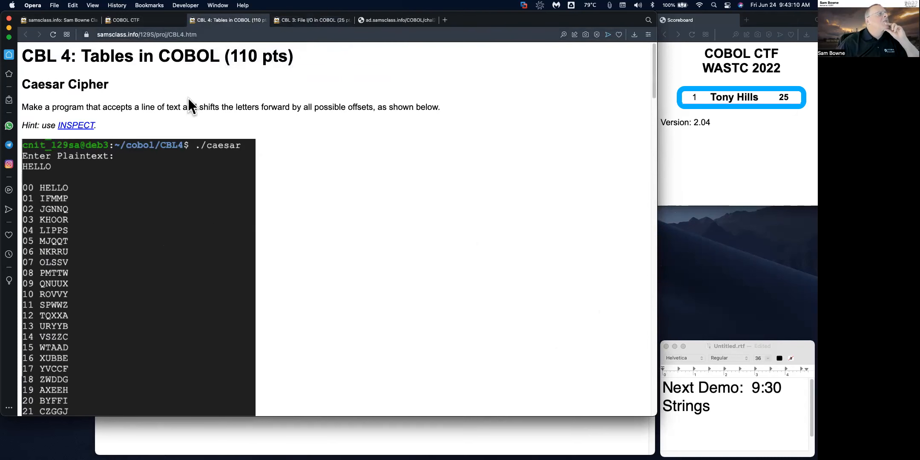
{"action": "mouse_move", "coordinate": [129, 173]}
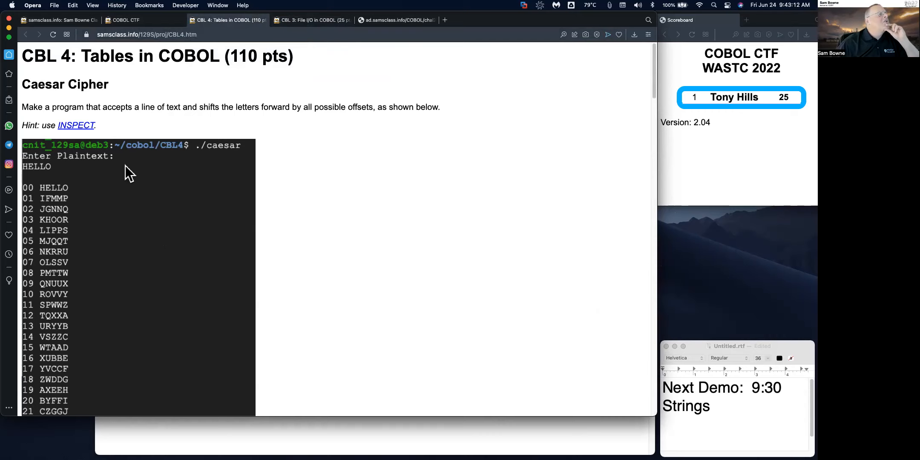
{"action": "mouse_move", "coordinate": [52, 178]}
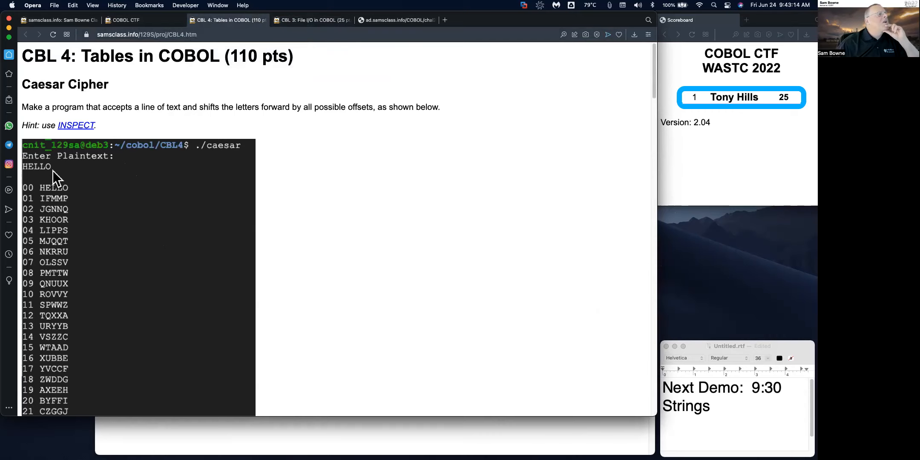
{"action": "scroll", "scroll_direction": "down", "scroll_amount": 3}
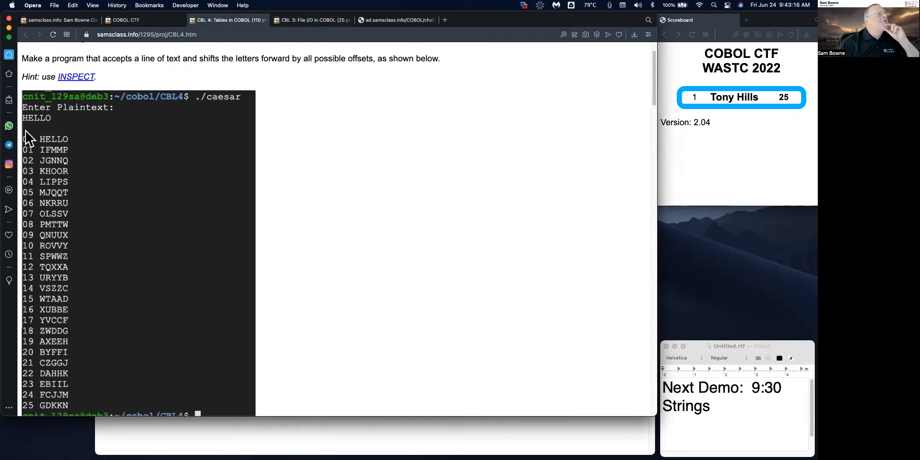
{"action": "mouse_move", "coordinate": [55, 157]}
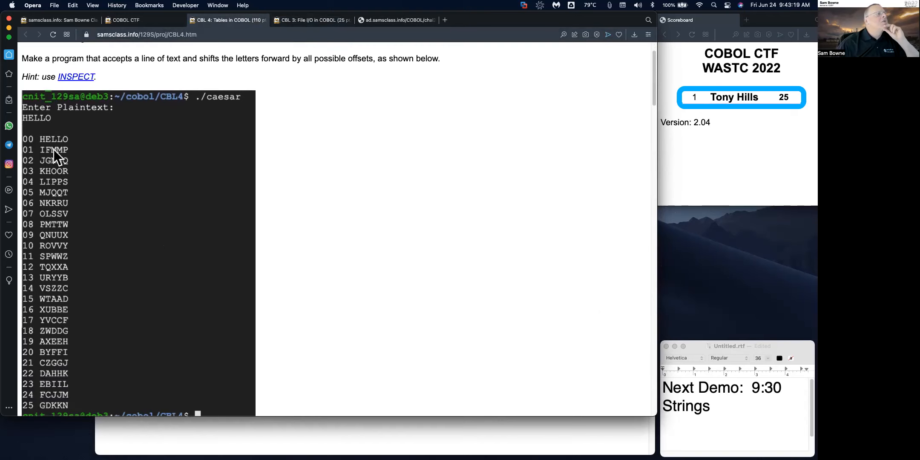
{"action": "mouse_move", "coordinate": [47, 181]}
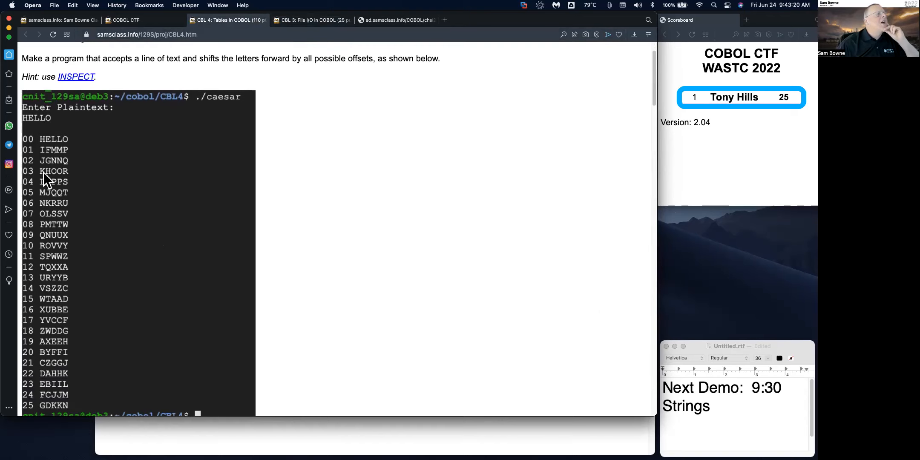
{"action": "mouse_move", "coordinate": [63, 201]}
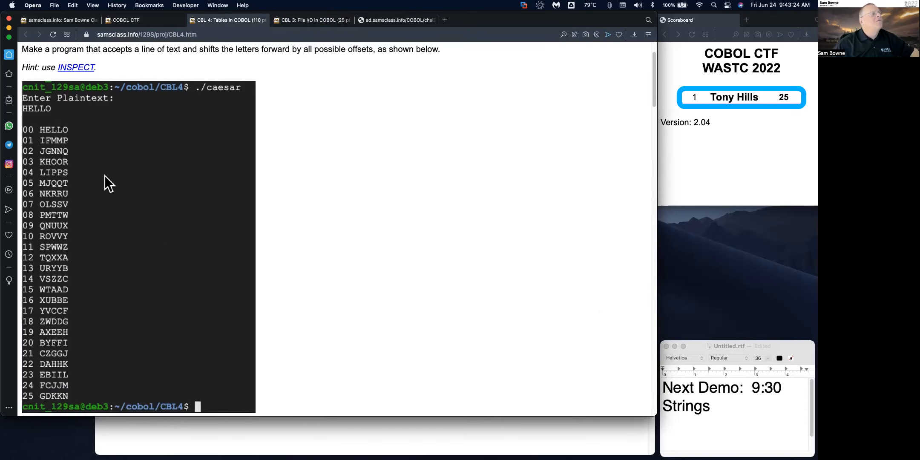
{"action": "mouse_move", "coordinate": [116, 404]}
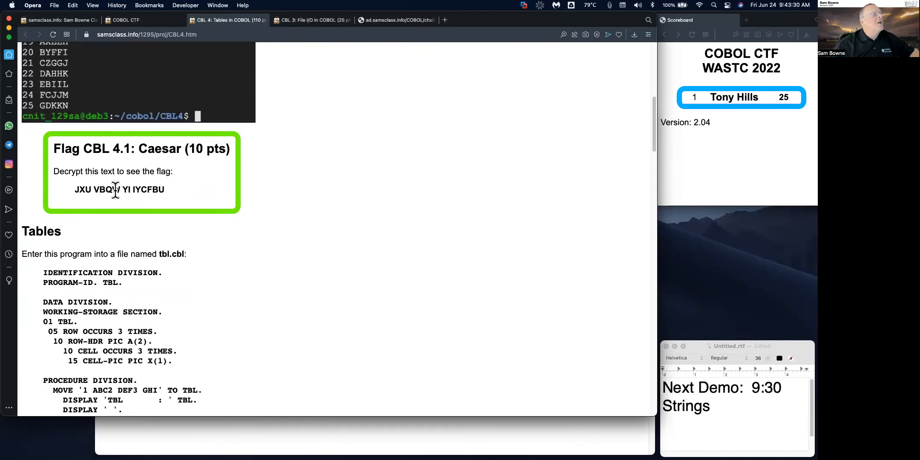
{"action": "scroll", "scroll_direction": "down", "scroll_amount": 3}
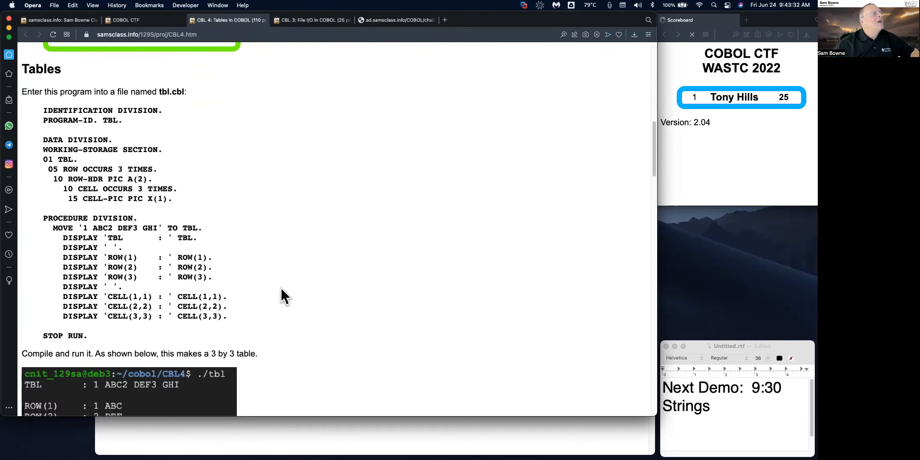
{"action": "mouse_move", "coordinate": [85, 141]}
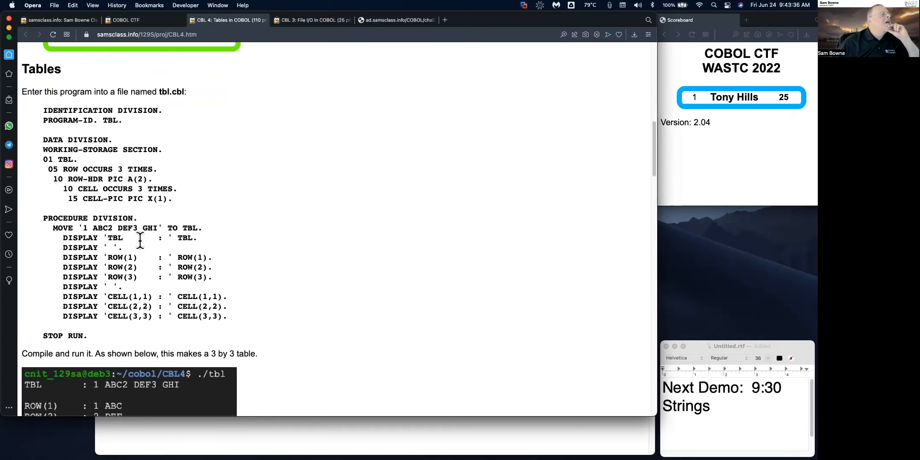
{"action": "mouse_move", "coordinate": [47, 159]}
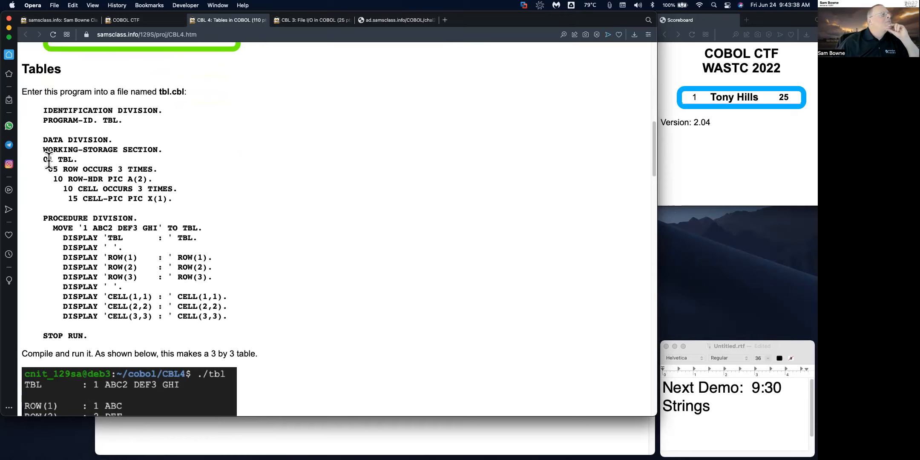
{"action": "double_click", "coordinate": [59, 160]}
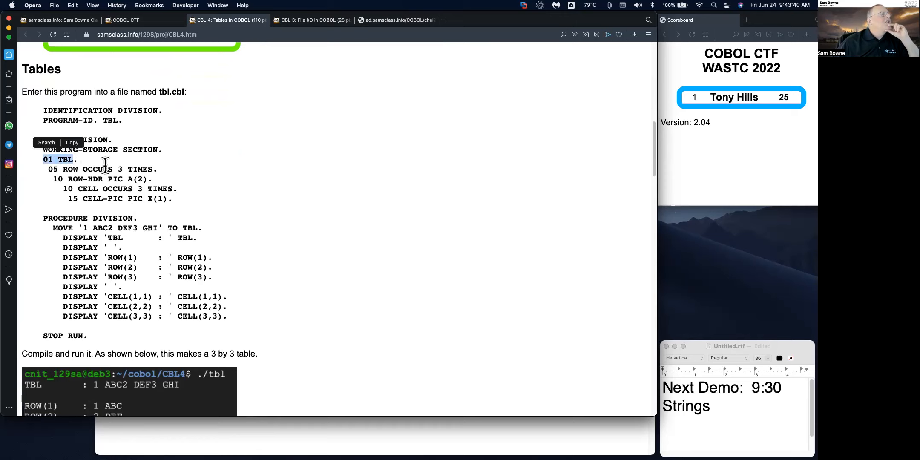
{"action": "mouse_move", "coordinate": [115, 189]}
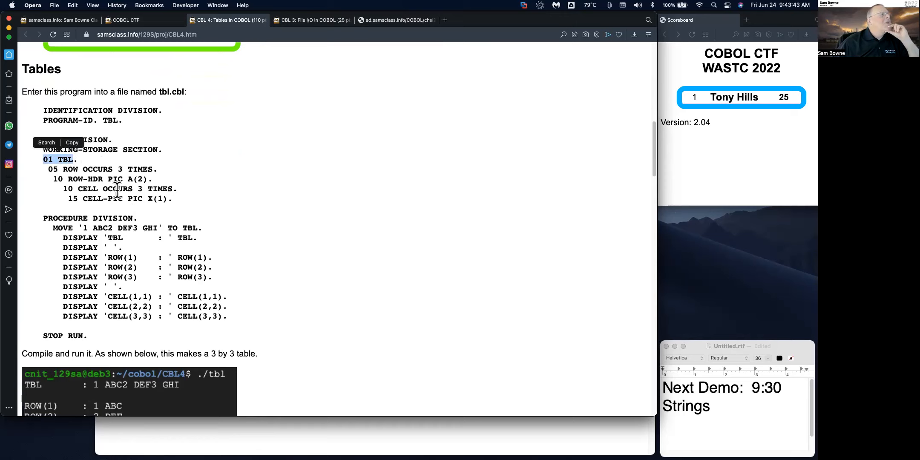
{"action": "mouse_move", "coordinate": [153, 255]}
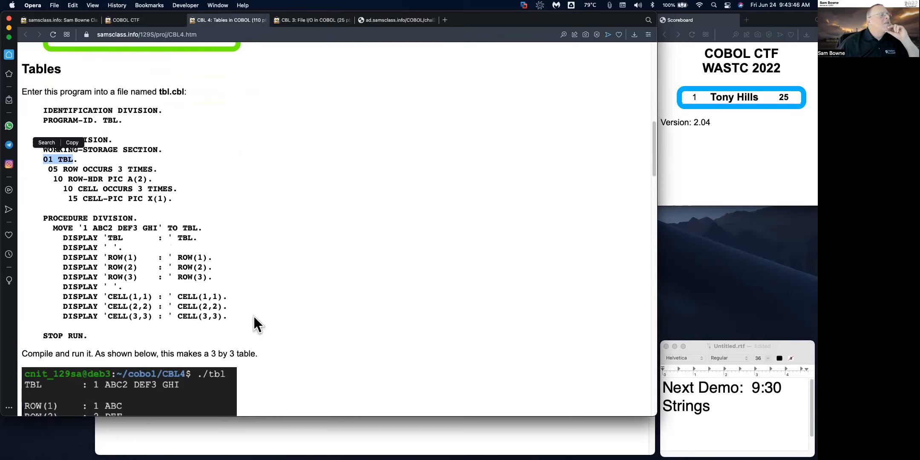
{"action": "mouse_move", "coordinate": [132, 304]}
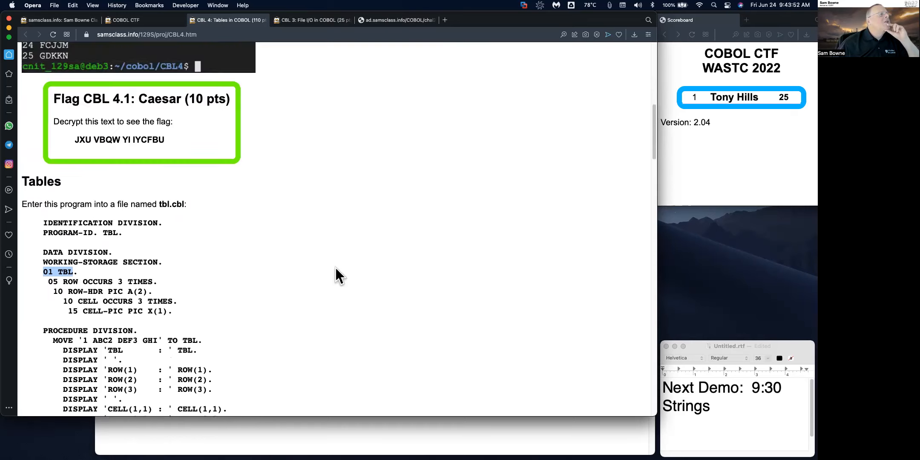
Scroll past Tic-Tac-Toe and the Atbash cipher to Flag CBL 4.4.
{"action": "scroll", "scroll_direction": "down", "scroll_amount": 3}
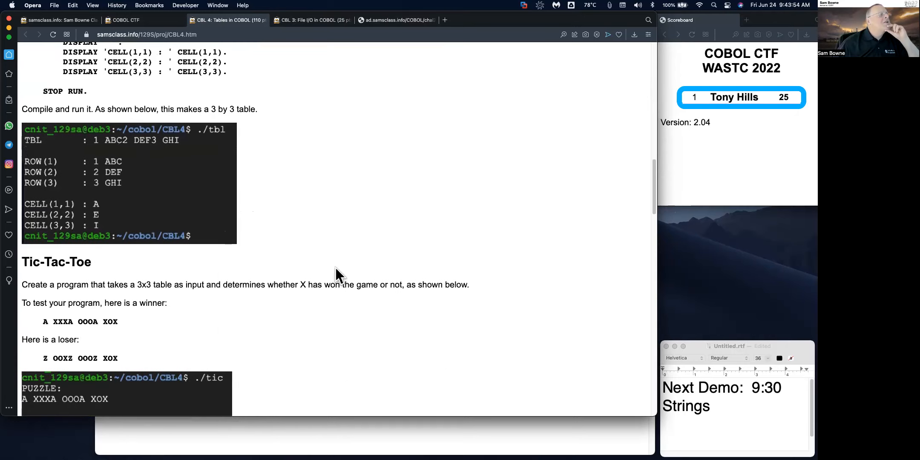
{"action": "scroll", "scroll_direction": "down", "scroll_amount": 3}
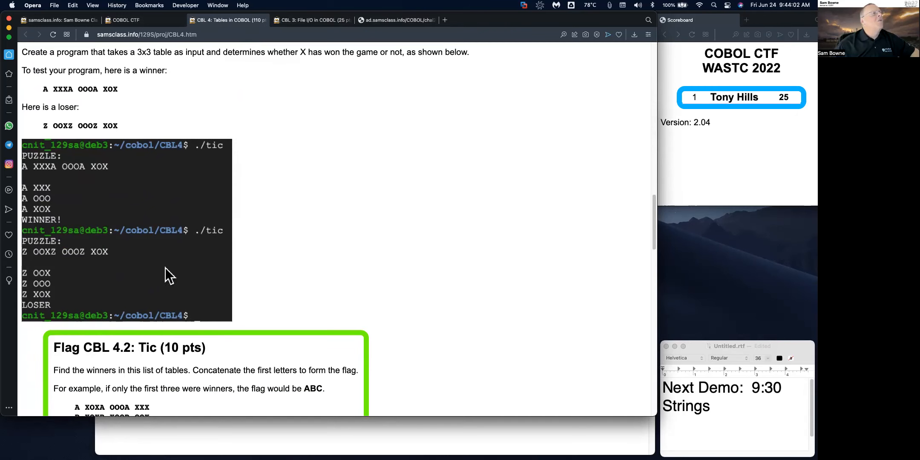
{"action": "mouse_move", "coordinate": [380, 259]}
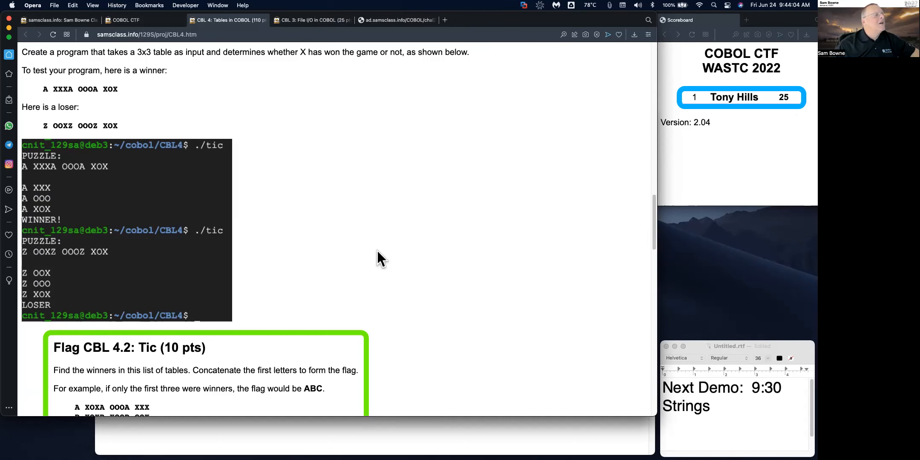
{"action": "scroll", "scroll_direction": "down", "scroll_amount": 3}
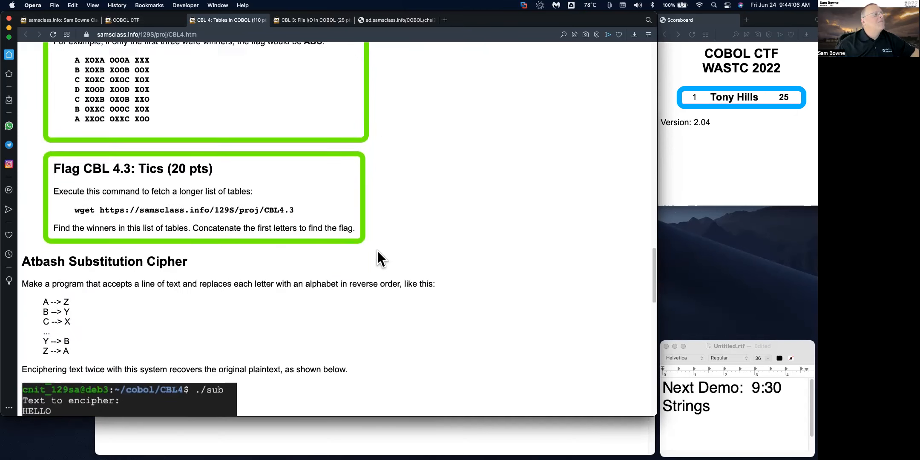
{"action": "scroll", "scroll_direction": "down", "scroll_amount": 3}
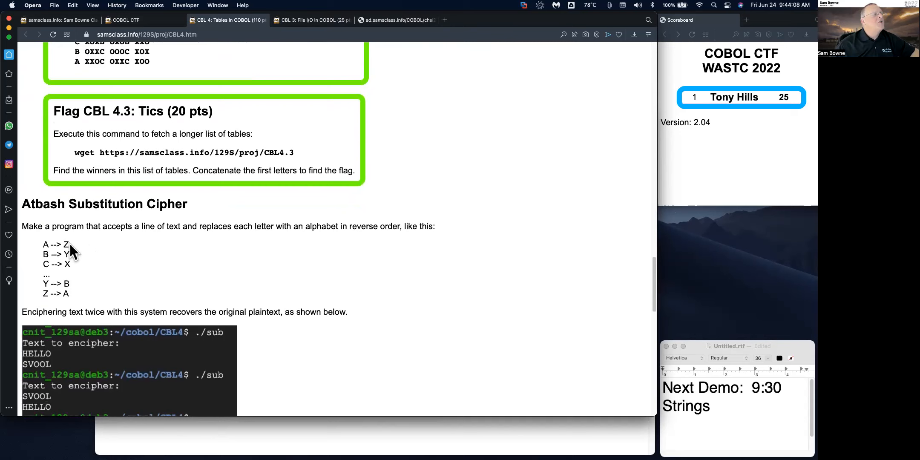
{"action": "mouse_move", "coordinate": [431, 279]}
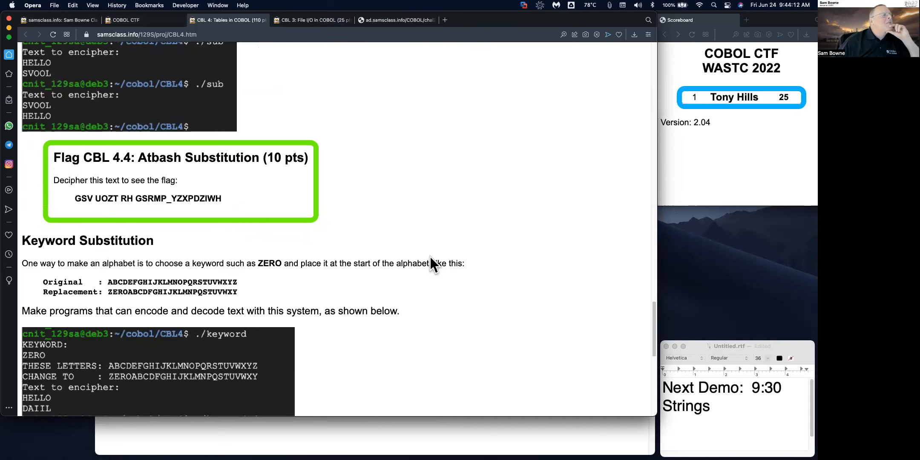
Mark the keyword ZERO in the replacement alphabet and scroll to the Yank and Power of Three flags.
{"action": "scroll", "scroll_direction": "down", "scroll_amount": 3}
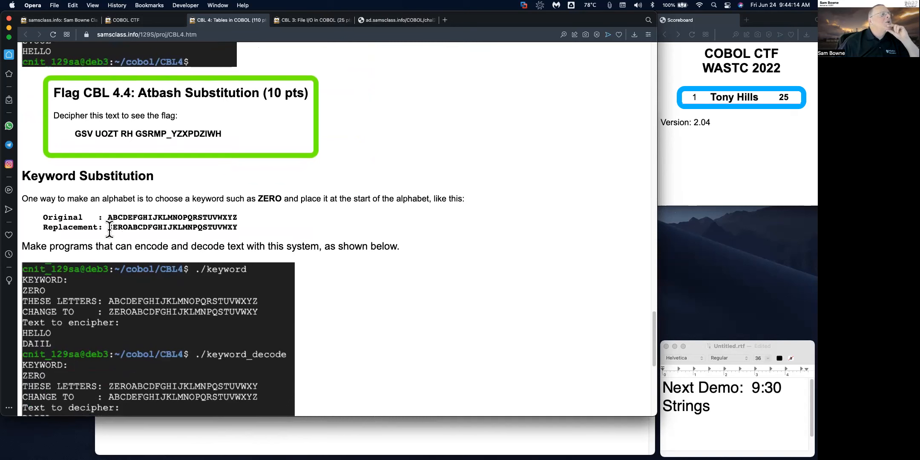
{"action": "double_click", "coordinate": [117, 227]}
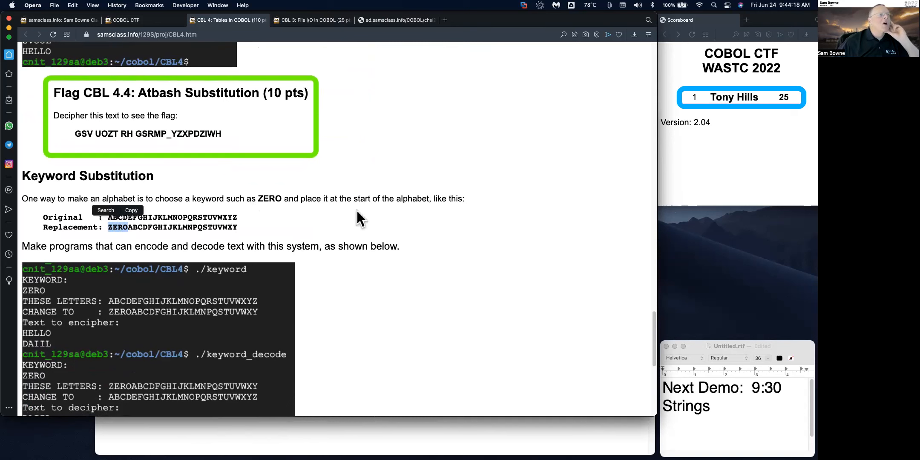
{"action": "scroll", "scroll_direction": "down", "scroll_amount": 3}
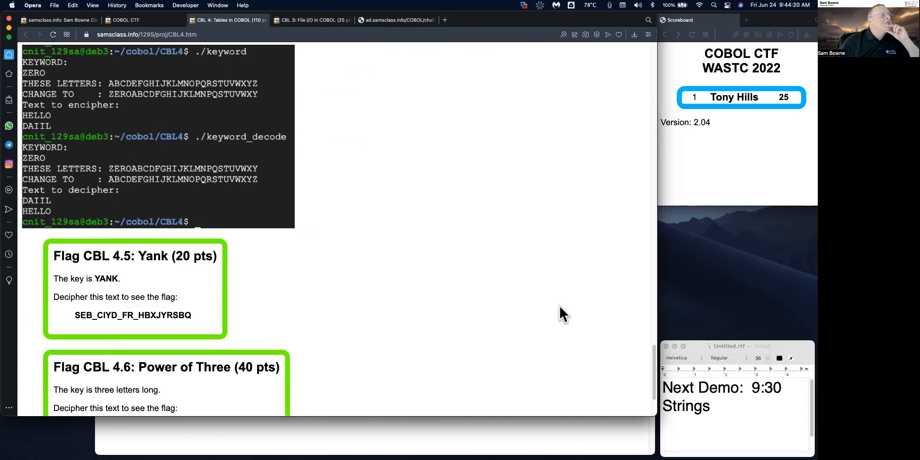
{"action": "scroll", "scroll_direction": "down", "scroll_amount": 3}
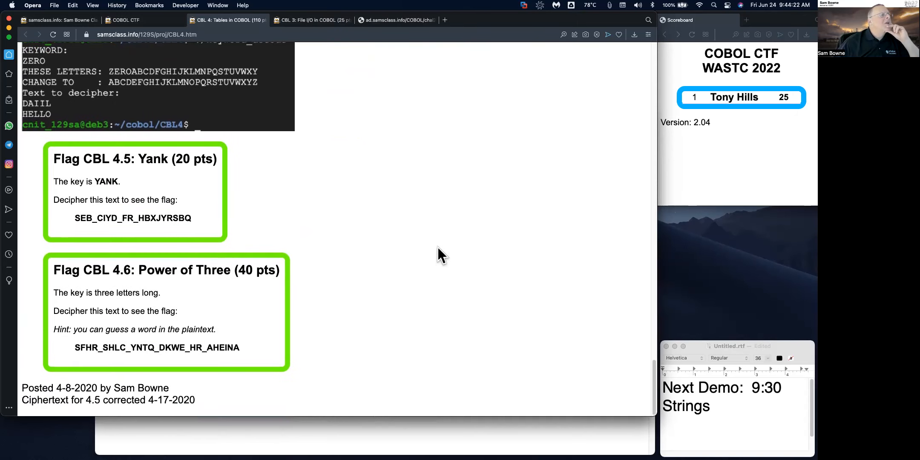
{"action": "mouse_move", "coordinate": [475, 277]}
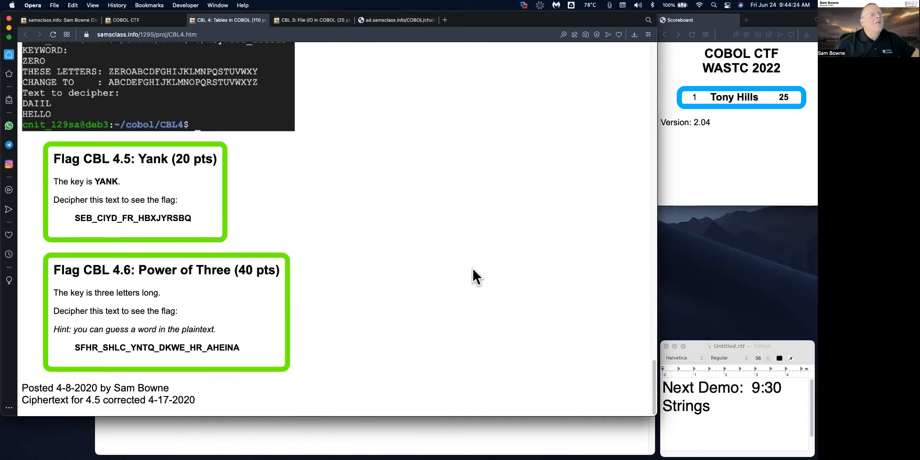